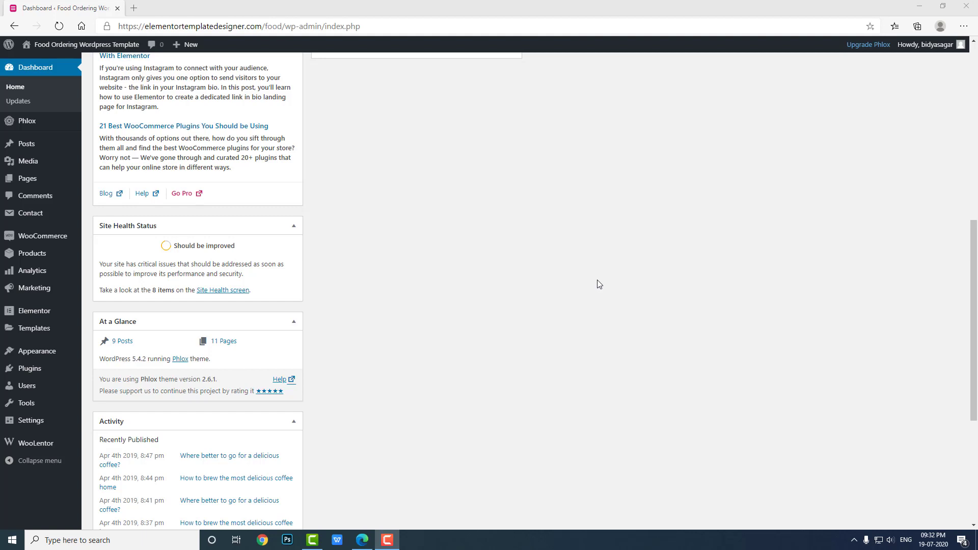
pyautogui.moveTo(218, 214)
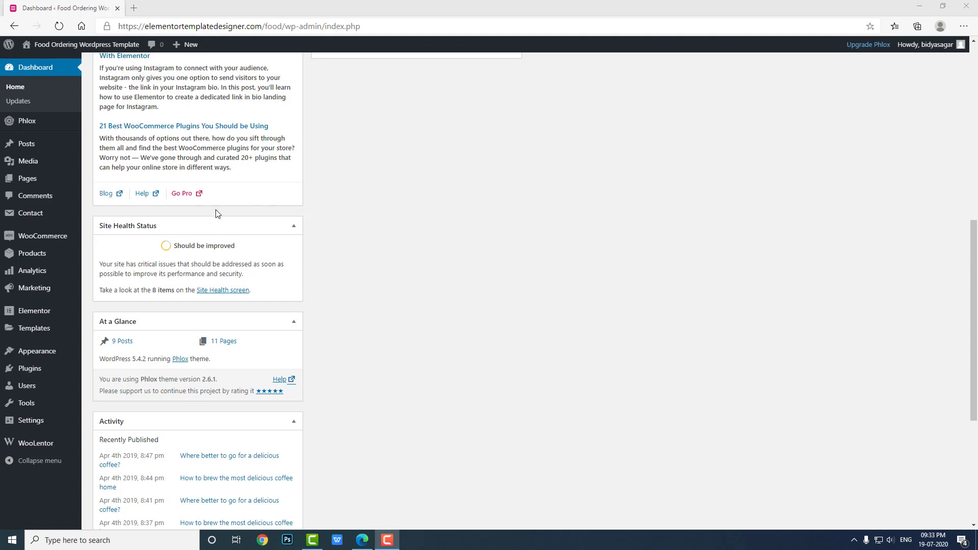
pyautogui.moveTo(29, 369)
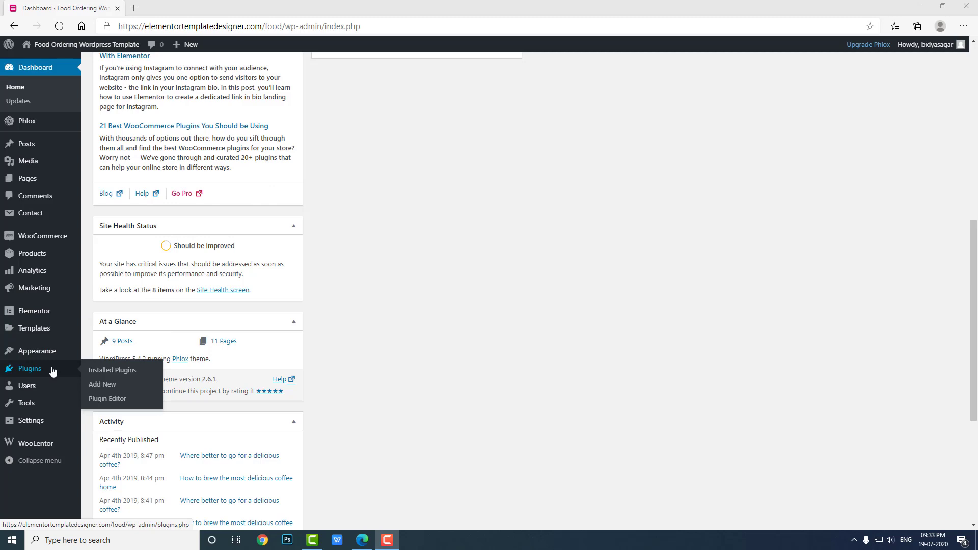
# Search the plugin directory from Add Plugins for 'direct checkout'.
pyautogui.click(102, 384)
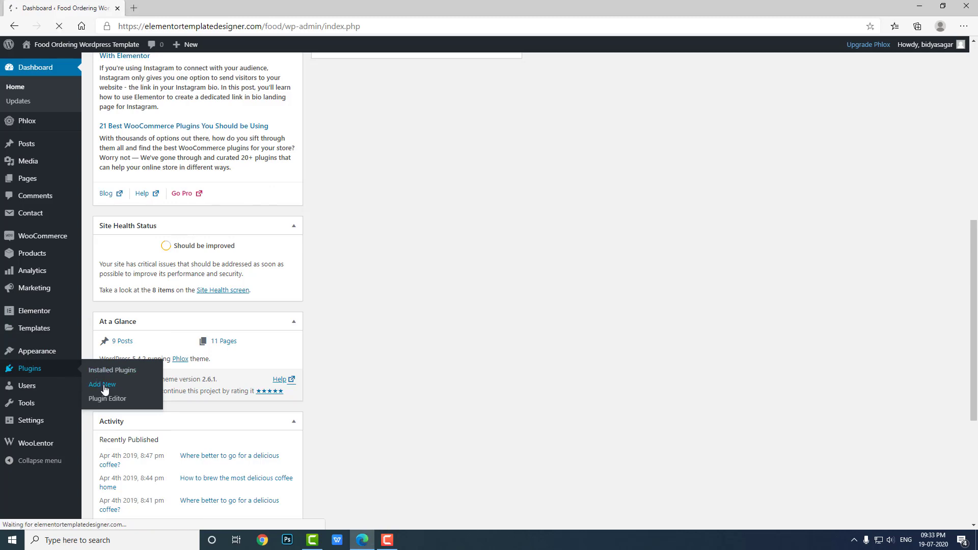
pyautogui.click(102, 384)
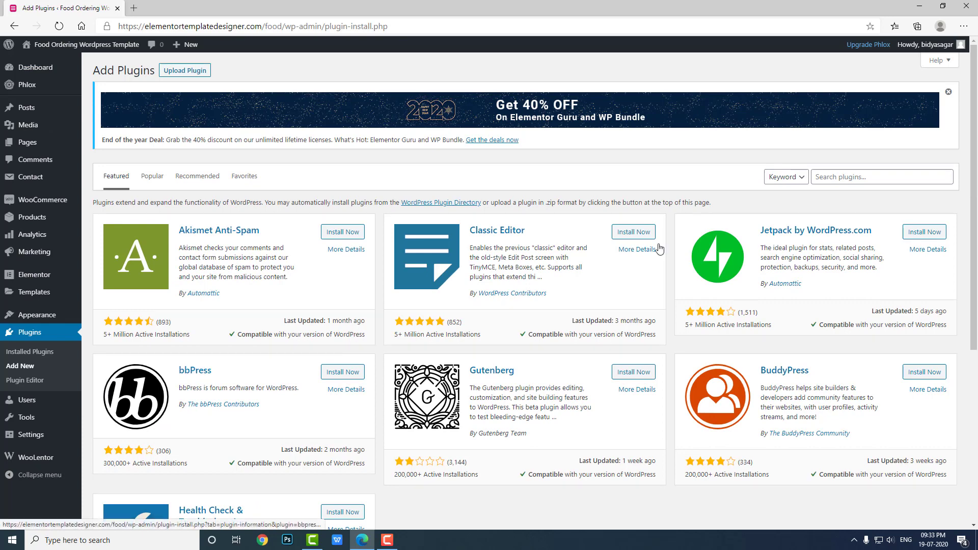
pyautogui.click(881, 176)
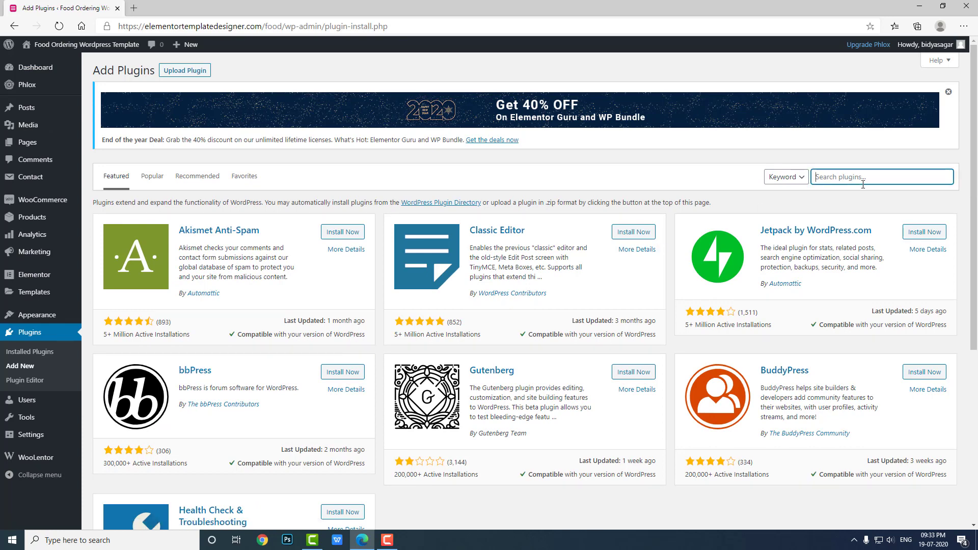
pyautogui.write('direct')
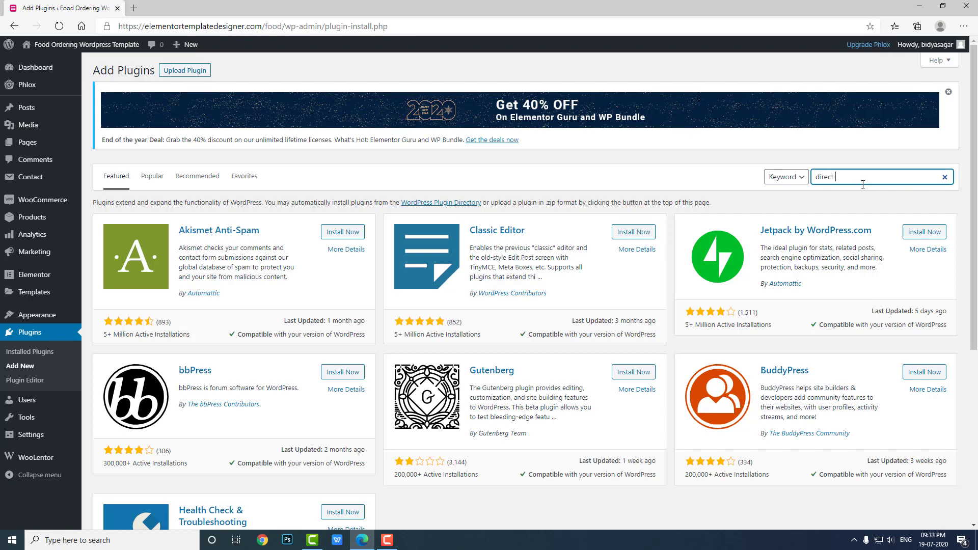
pyautogui.write('checkout')
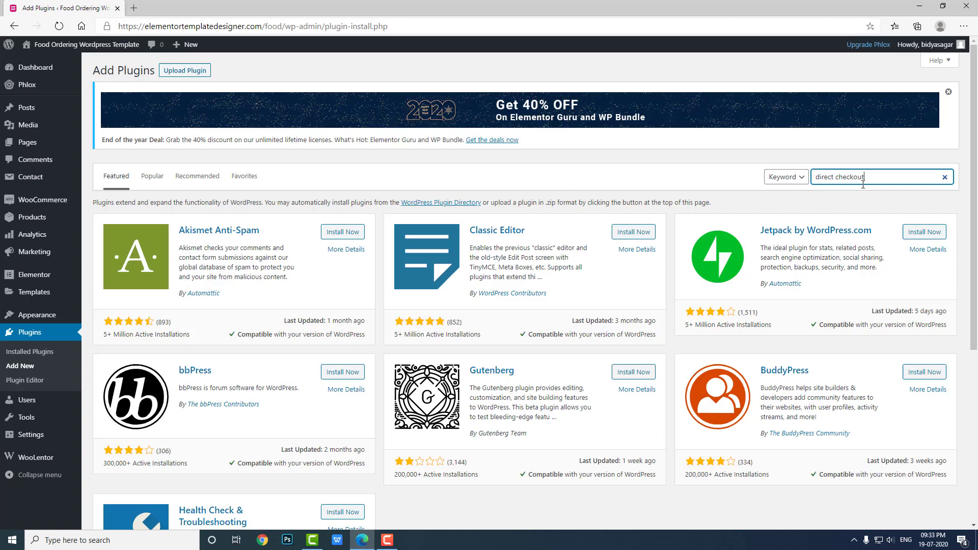
pyautogui.press('Enter')
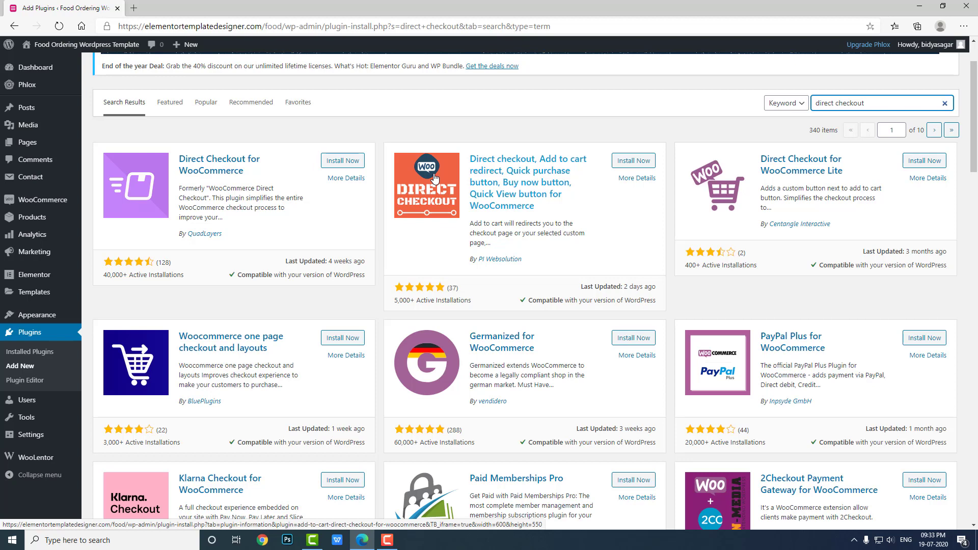
pyautogui.moveTo(243, 249)
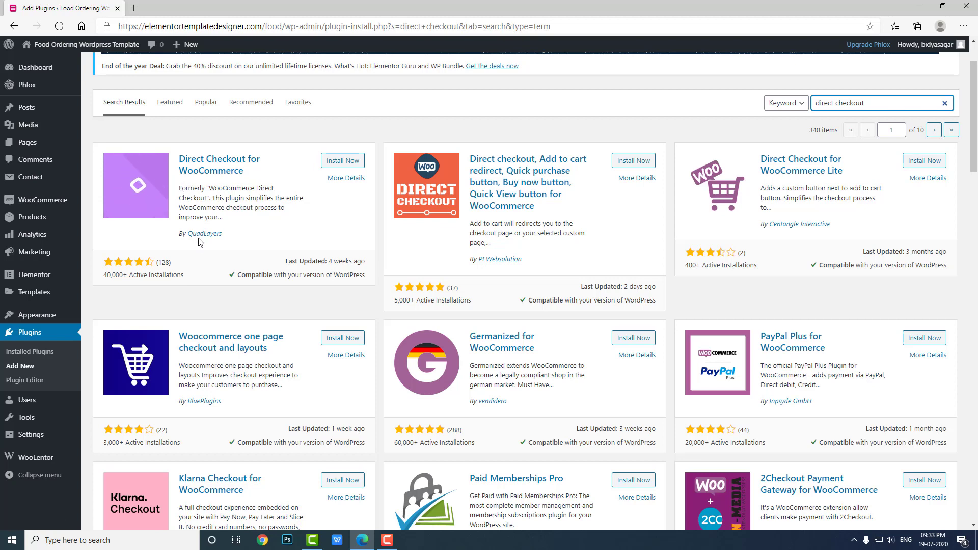
# Install and activate Direct Checkout for WooCommerce by QuadLayers.
pyautogui.click(342, 160)
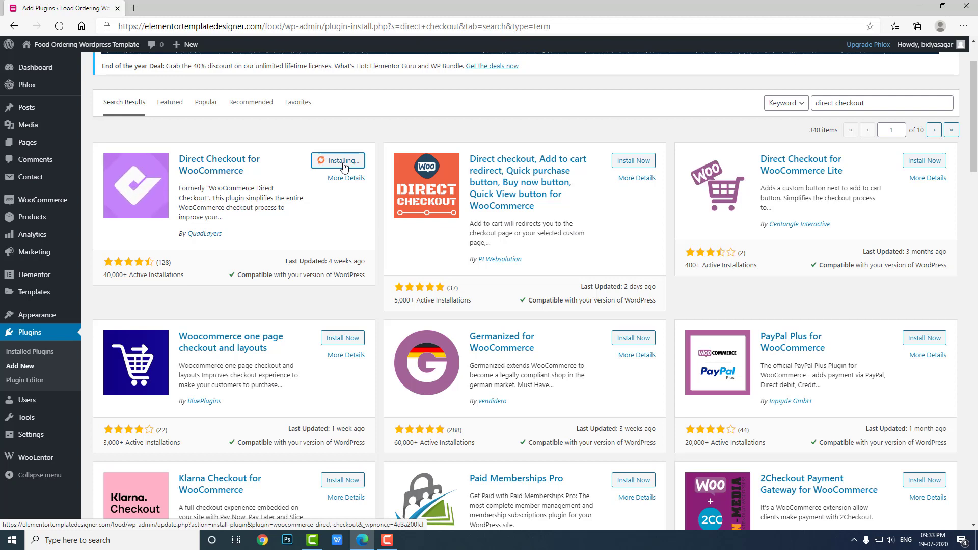
pyautogui.moveTo(324, 235)
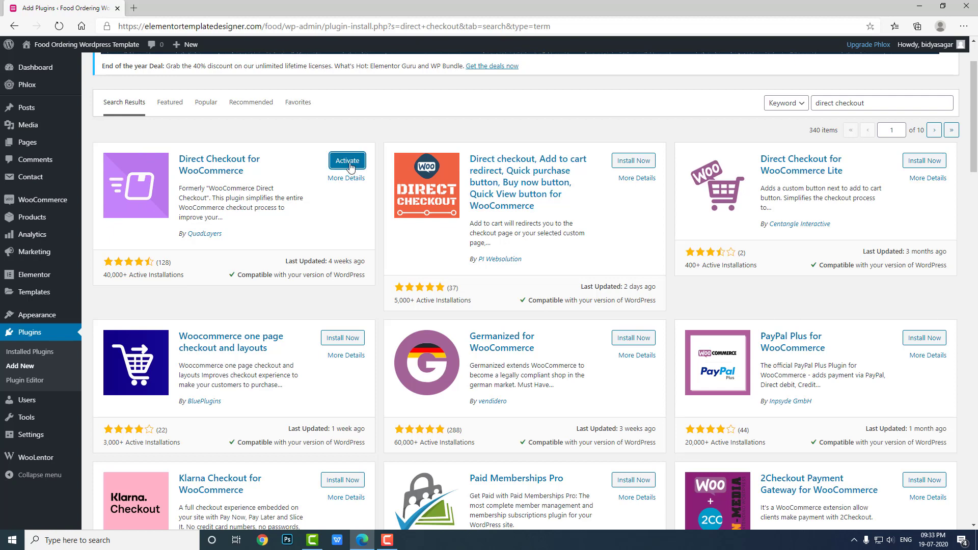
pyautogui.click(347, 160)
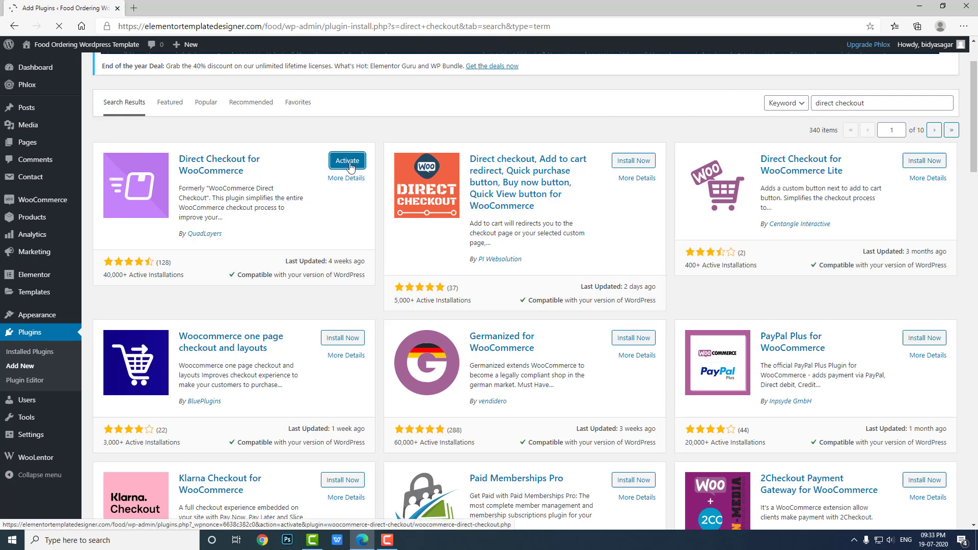
pyautogui.click(346, 160)
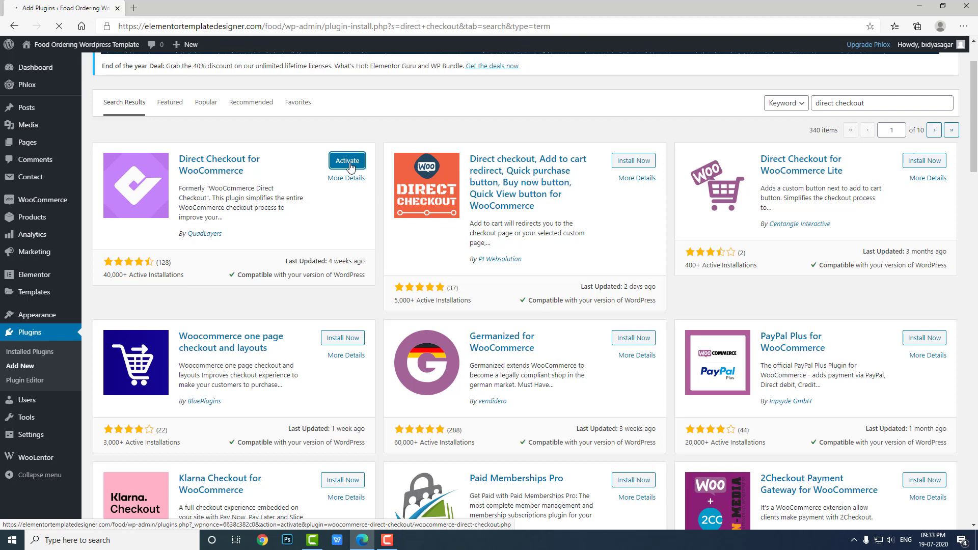
pyautogui.click(346, 160)
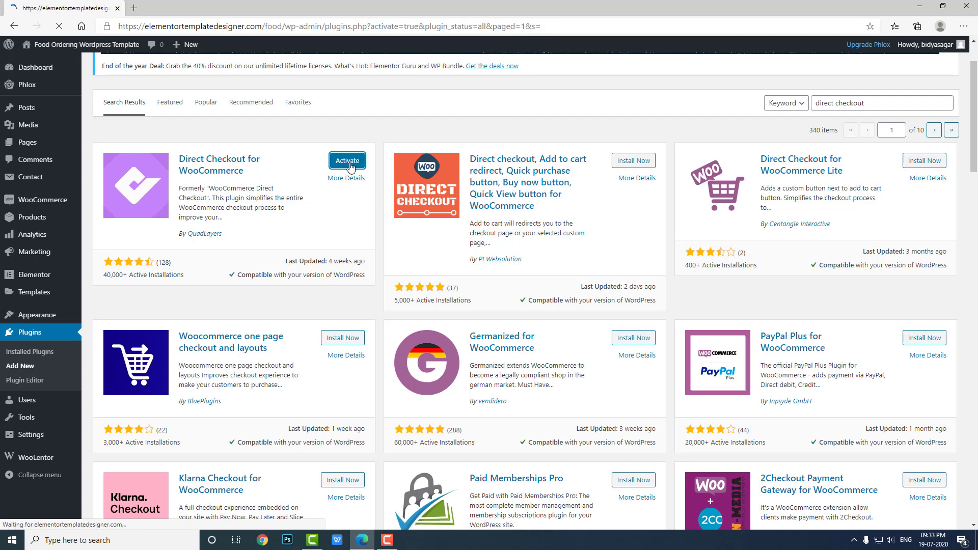
pyautogui.click(347, 160)
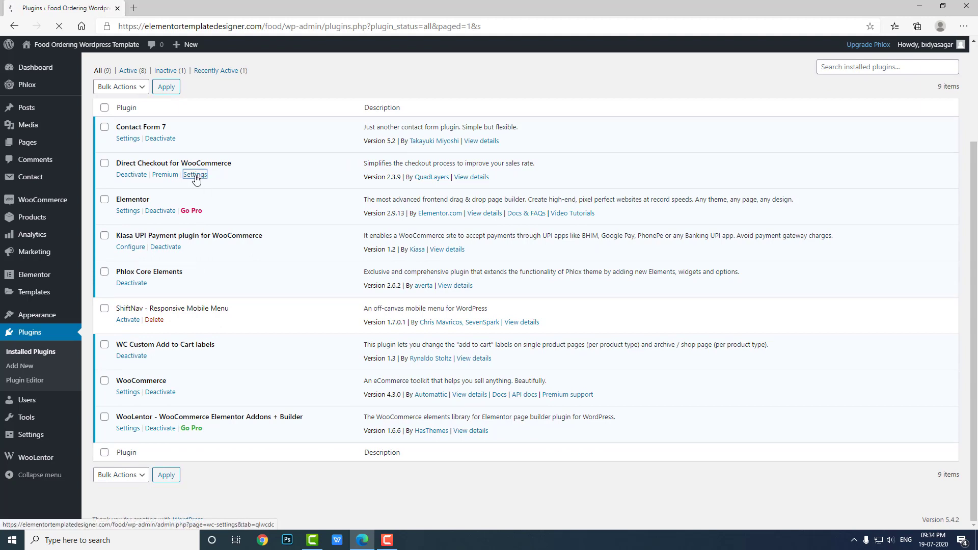
# Set Added to cart redirect to Checkout in Direct Checkout General settings and save.
pyautogui.click(195, 175)
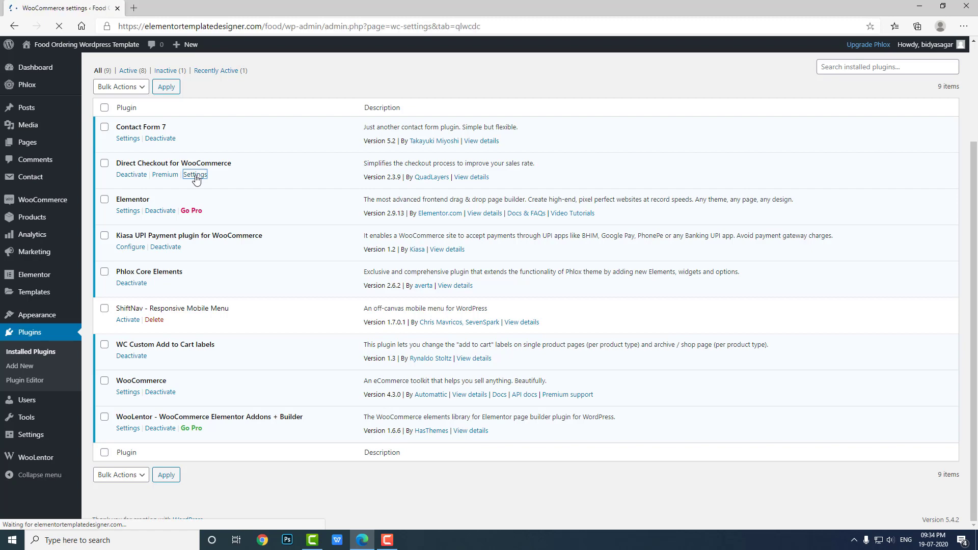
pyautogui.click(194, 175)
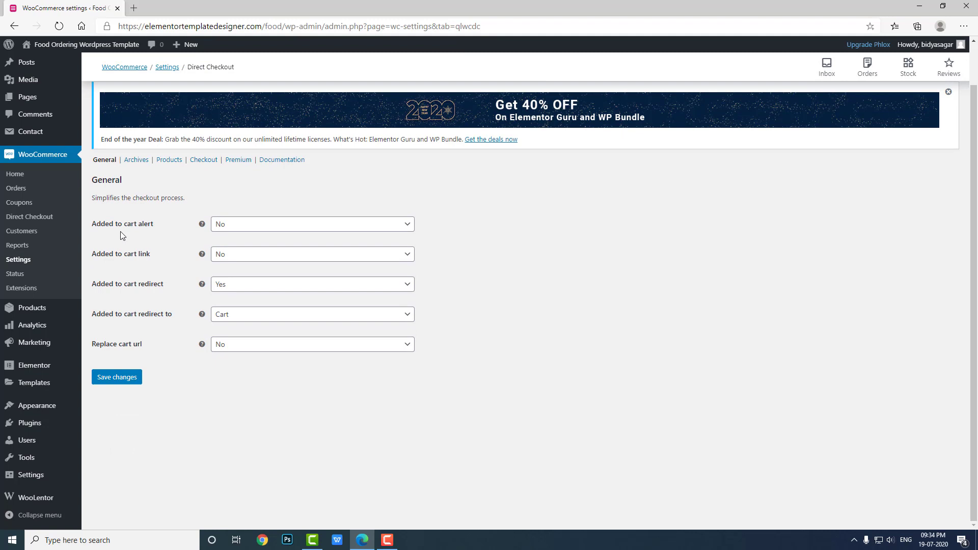
pyautogui.moveTo(142, 181)
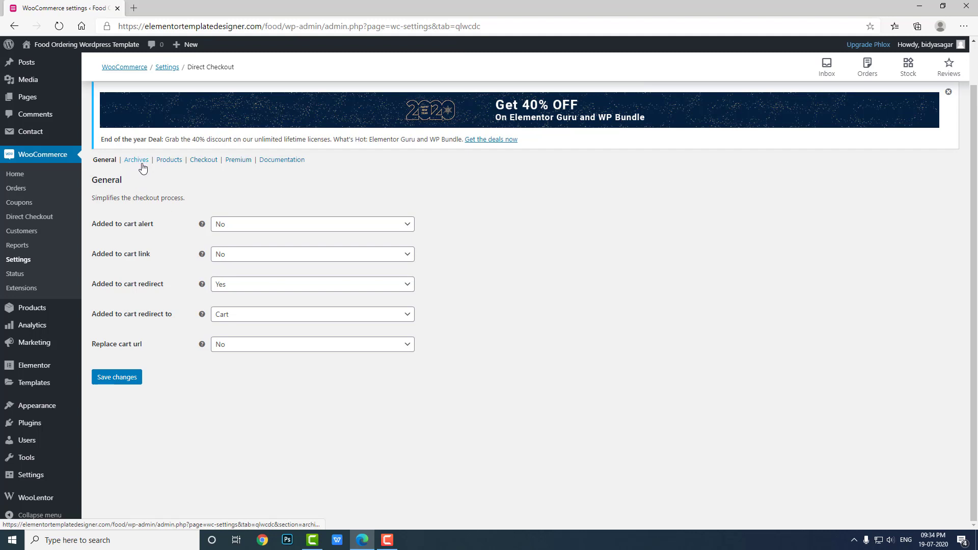
pyautogui.moveTo(179, 212)
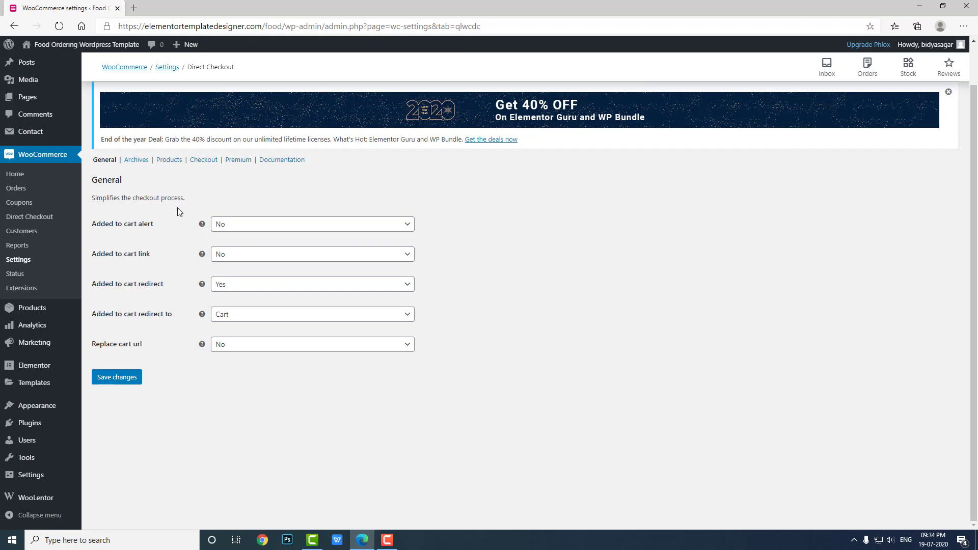
pyautogui.moveTo(224, 242)
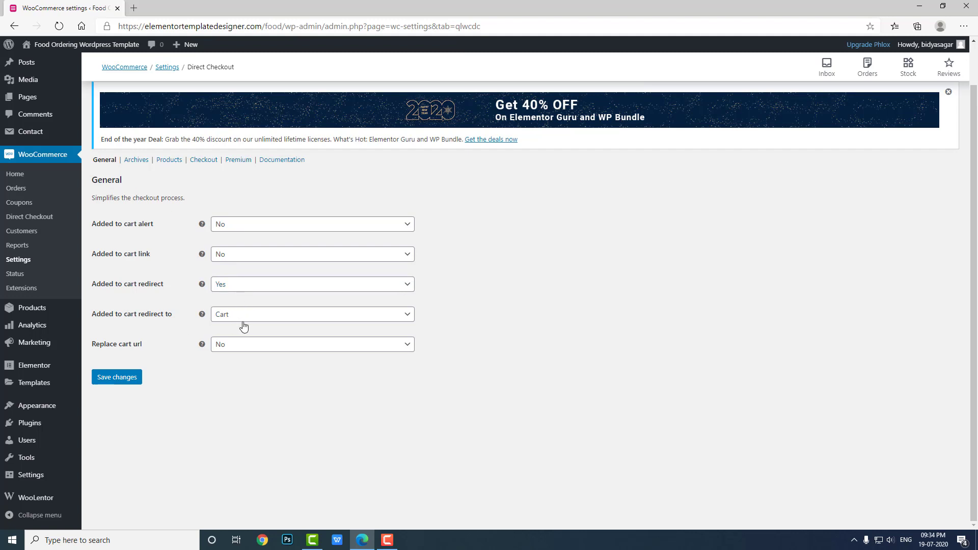
pyautogui.click(312, 314)
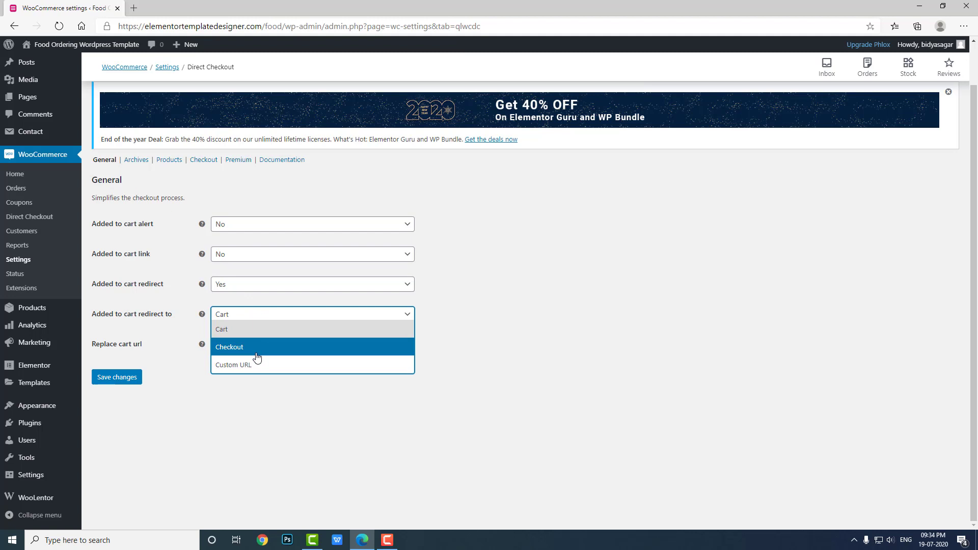
pyautogui.click(229, 346)
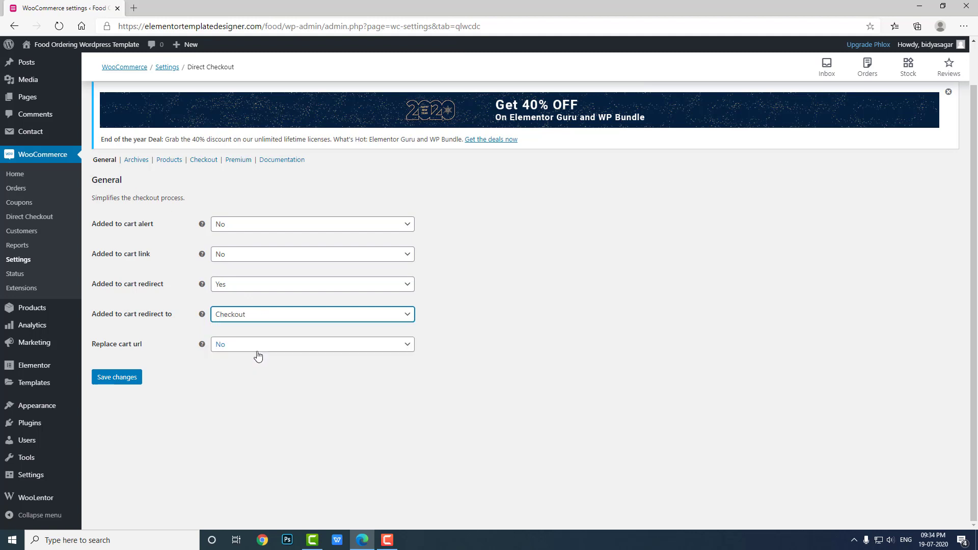
pyautogui.moveTo(203, 354)
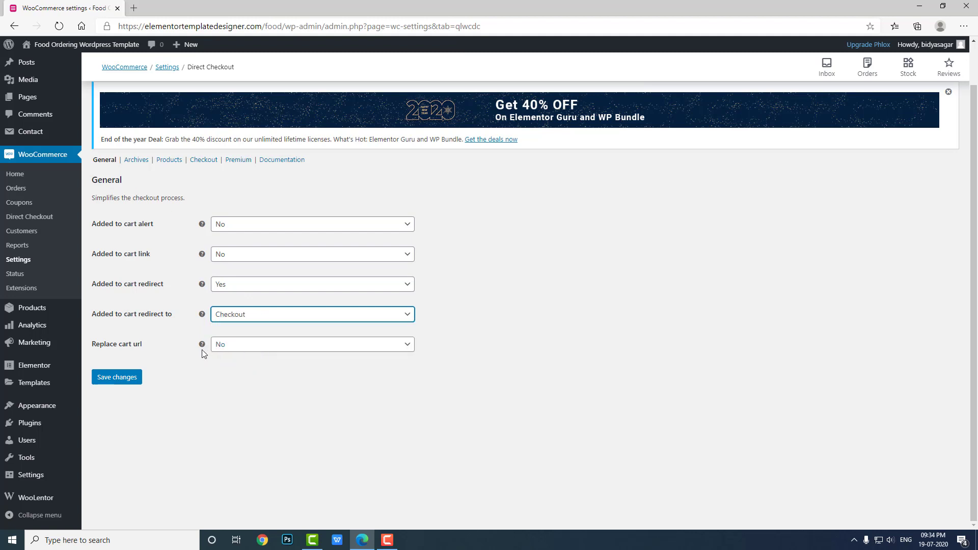
pyautogui.moveTo(95, 310)
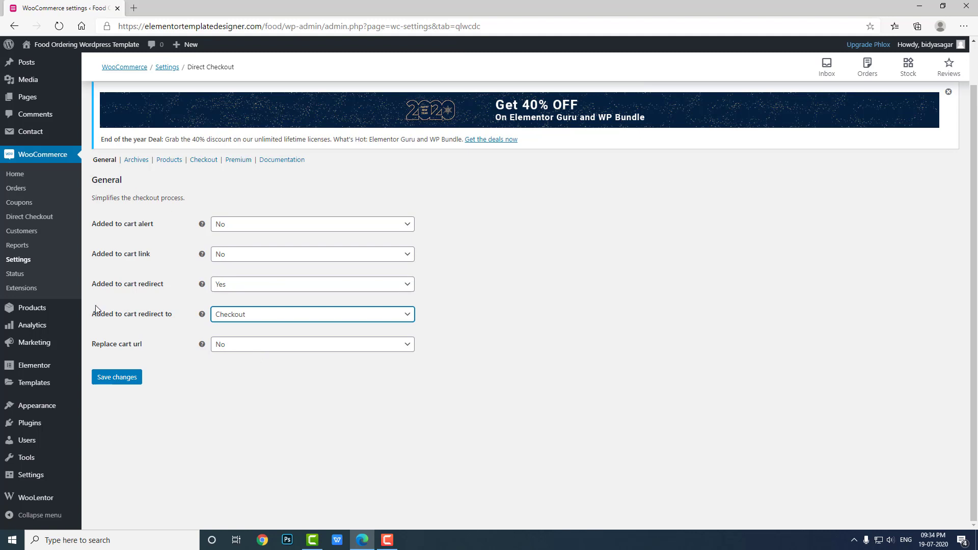
pyautogui.moveTo(160, 297)
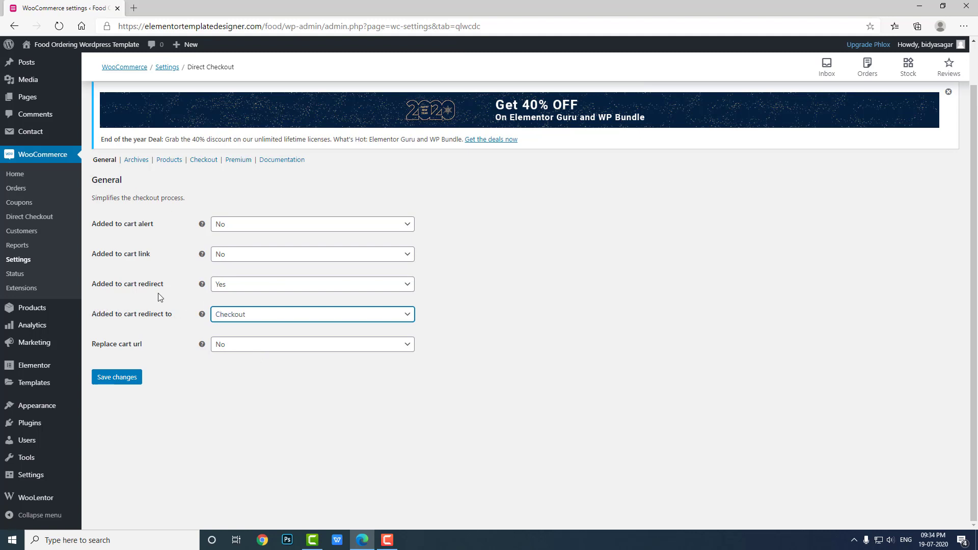
pyautogui.moveTo(148, 294)
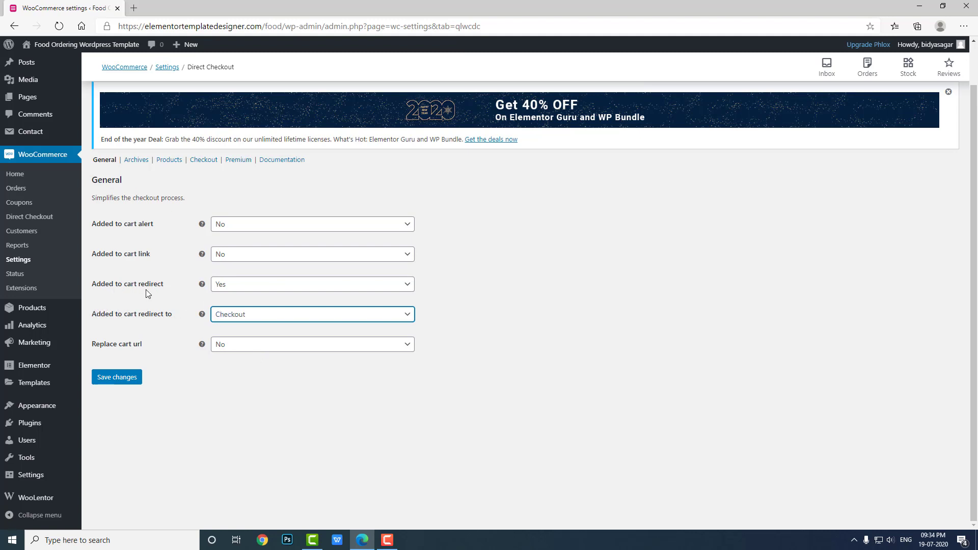
pyautogui.moveTo(310, 318)
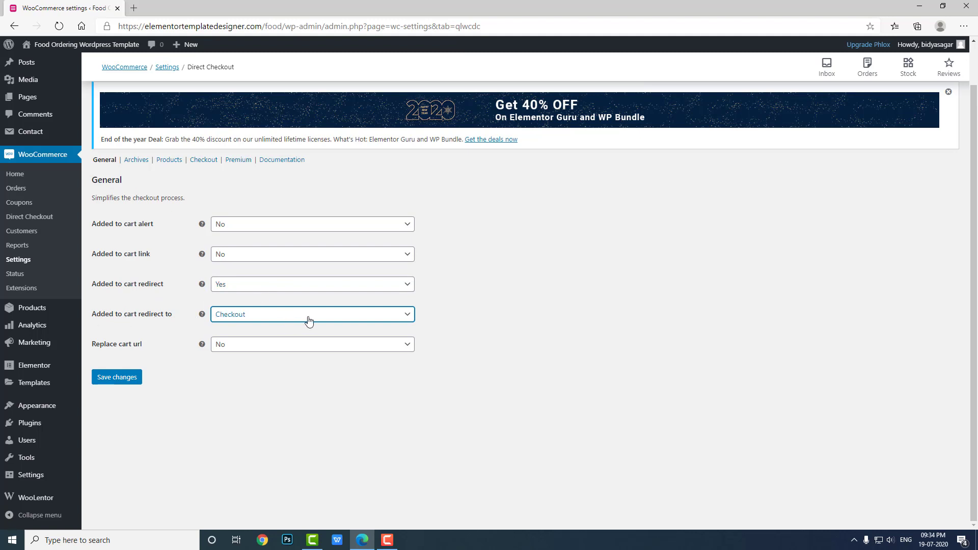
pyautogui.click(116, 377)
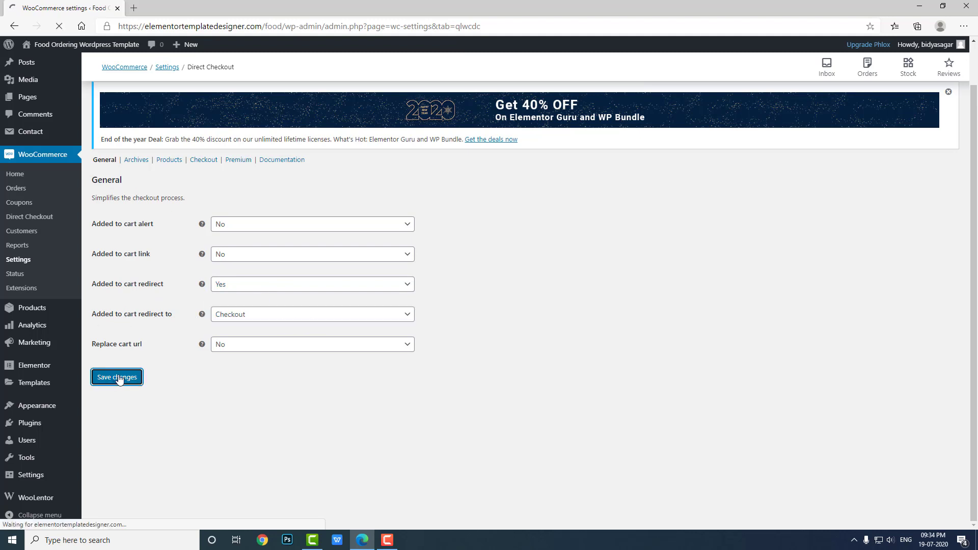
pyautogui.click(116, 377)
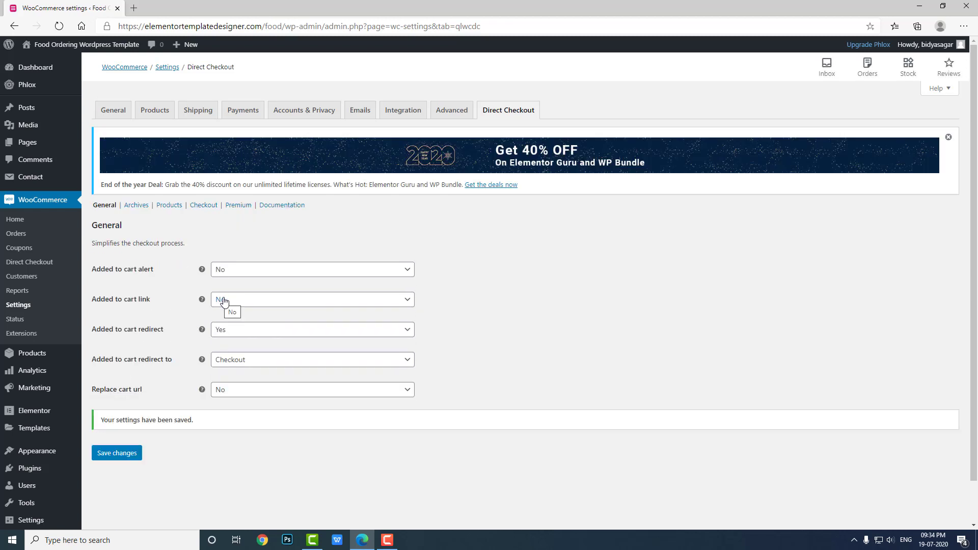
pyautogui.moveTo(235, 293)
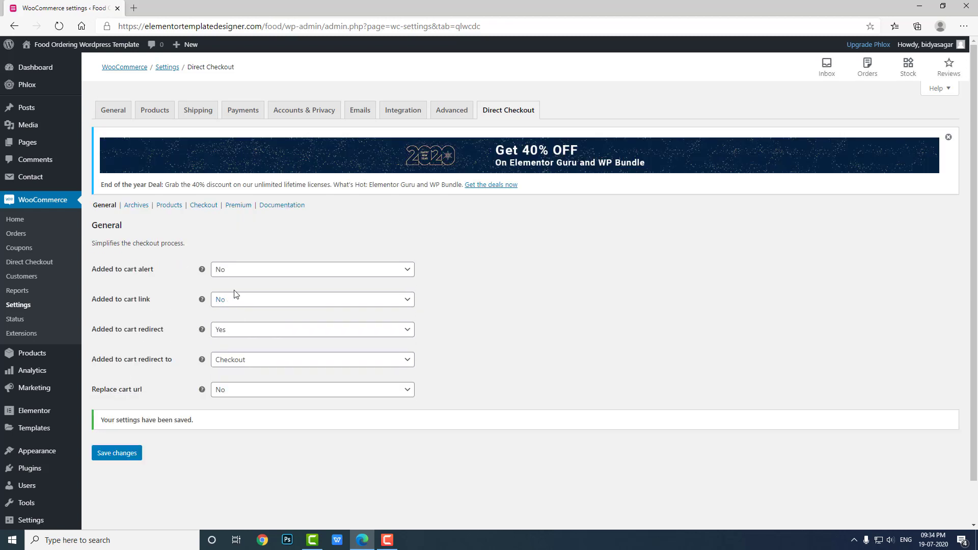
pyautogui.moveTo(204, 207)
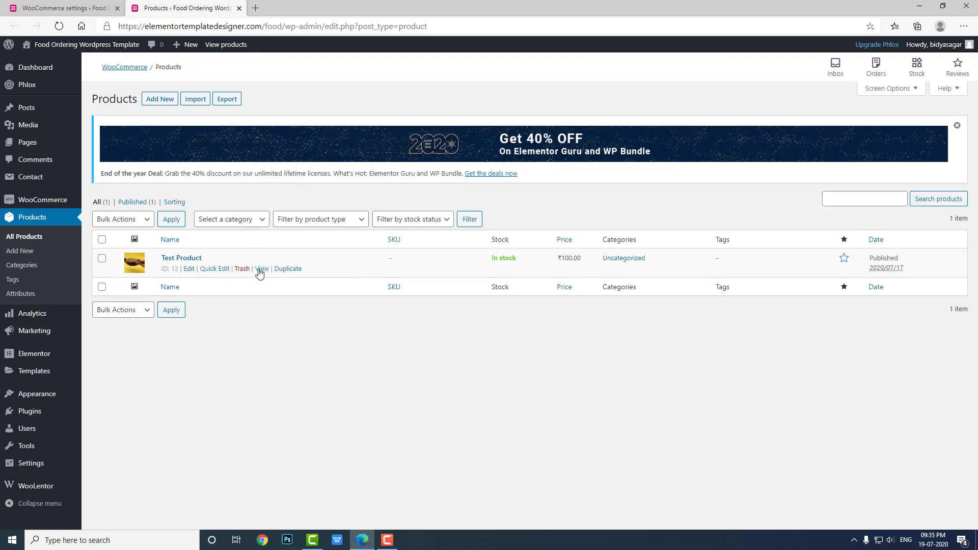
# View Test Product on the storefront and hit Order Now to head to checkout.
pyautogui.click(262, 268)
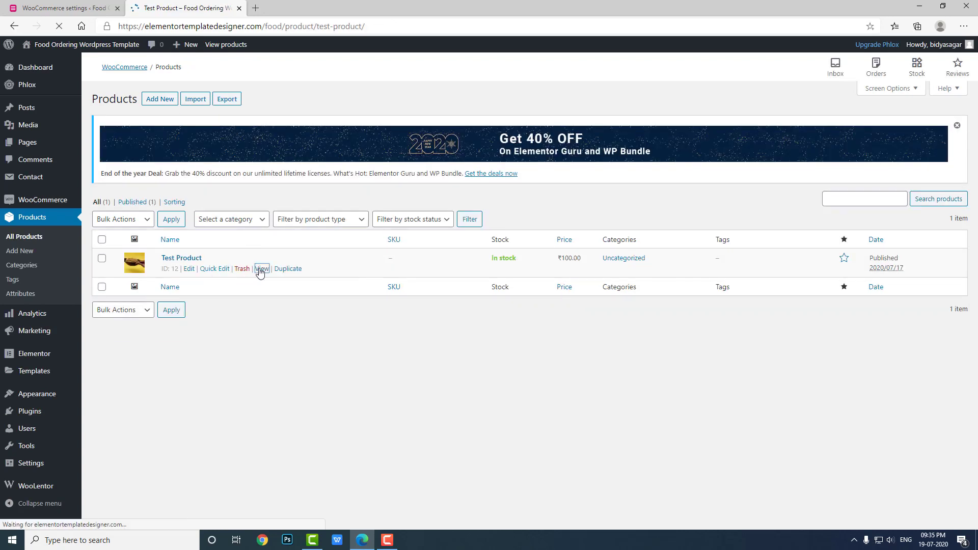
pyautogui.click(262, 269)
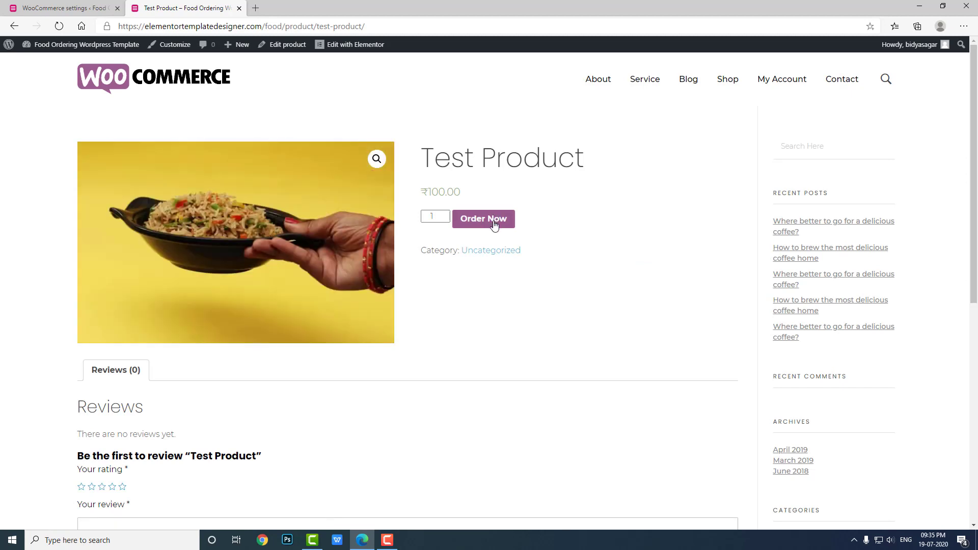
pyautogui.click(483, 218)
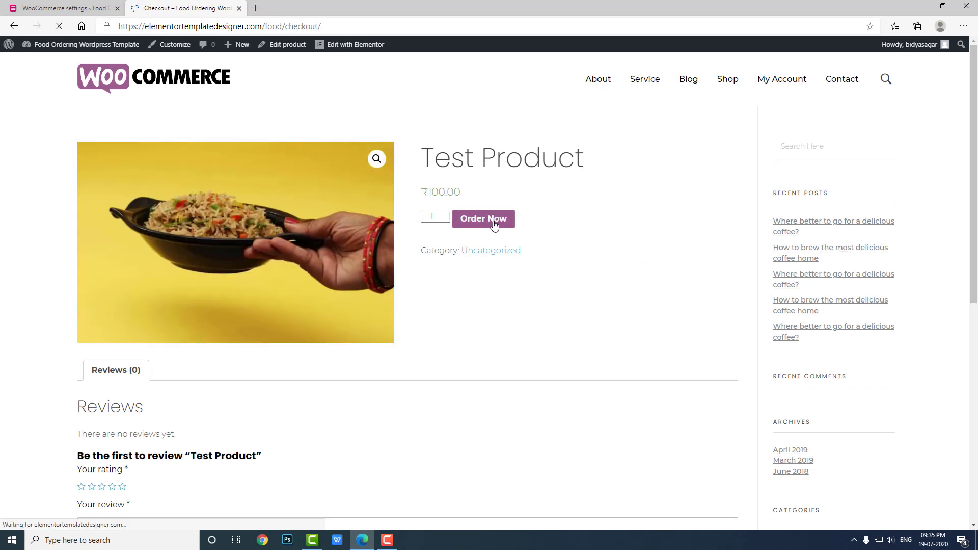
# Scroll the checkout page to review the billing form and Test Product ×4 at ₹400.00 summary.
pyautogui.click(483, 218)
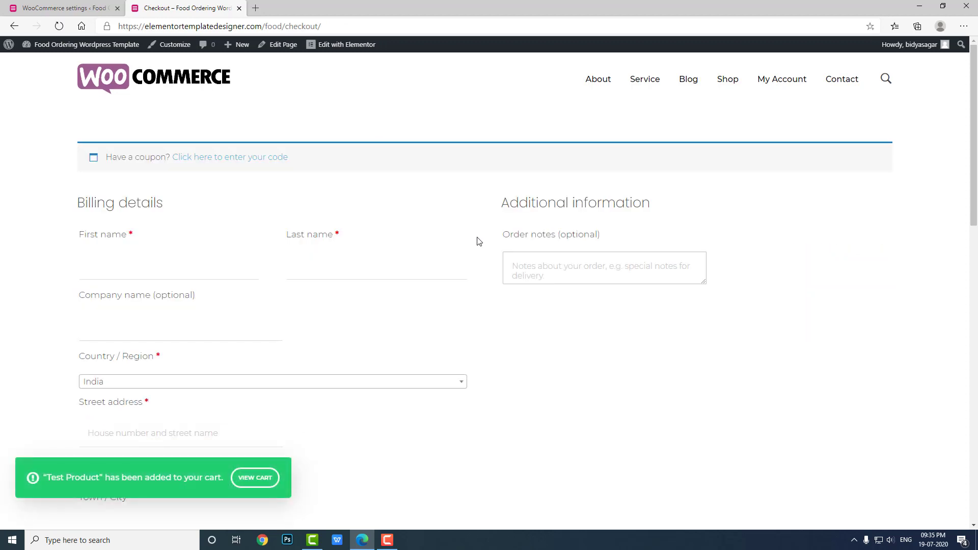
pyautogui.moveTo(320, 243)
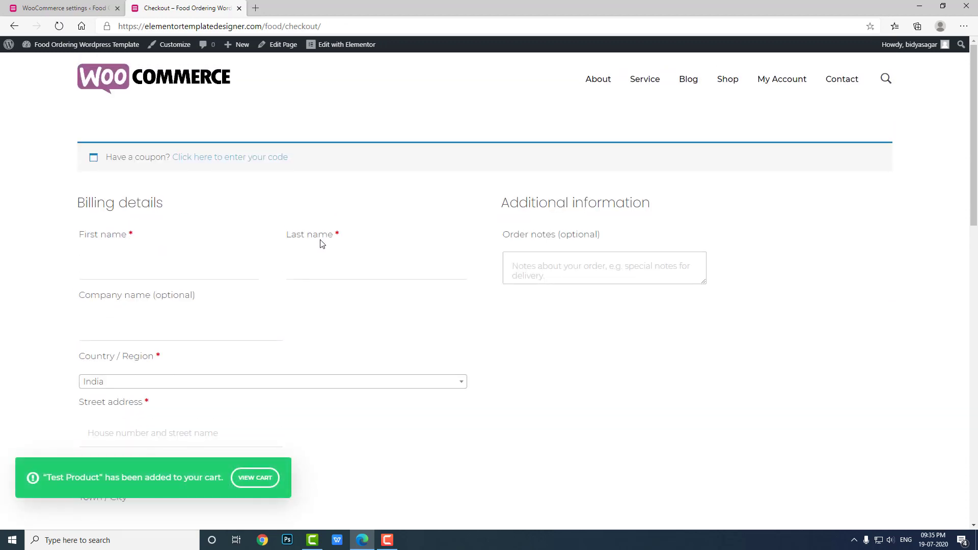
pyautogui.scroll(-3)
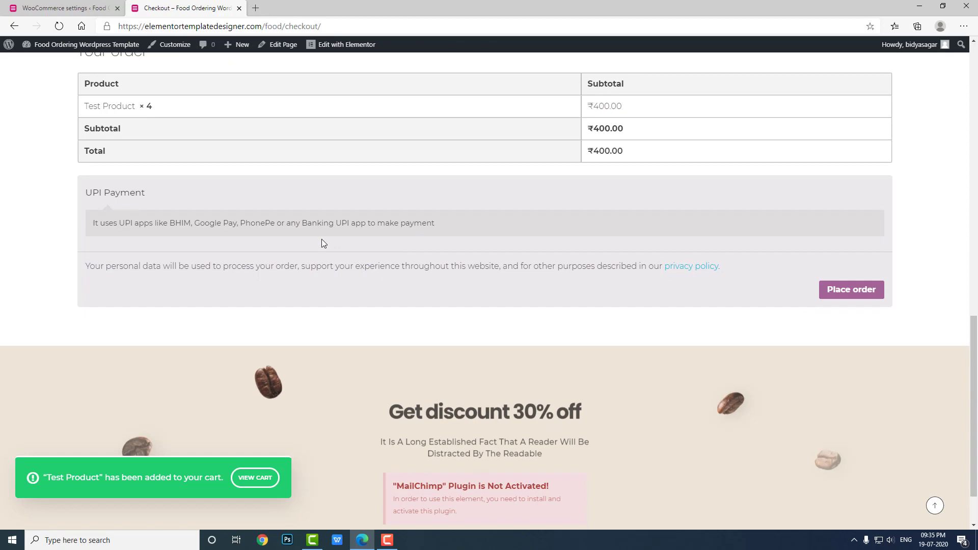
pyautogui.scroll(-3)
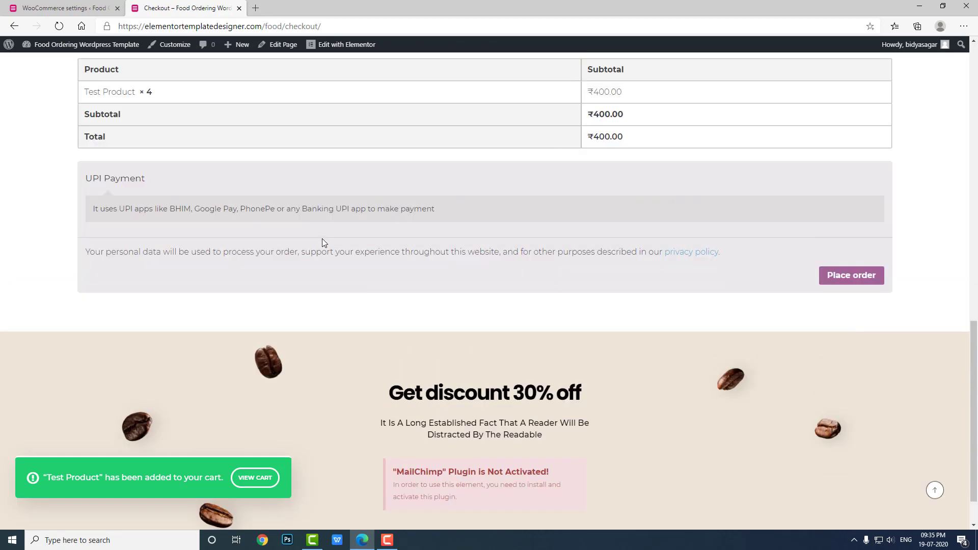
pyautogui.scroll(3)
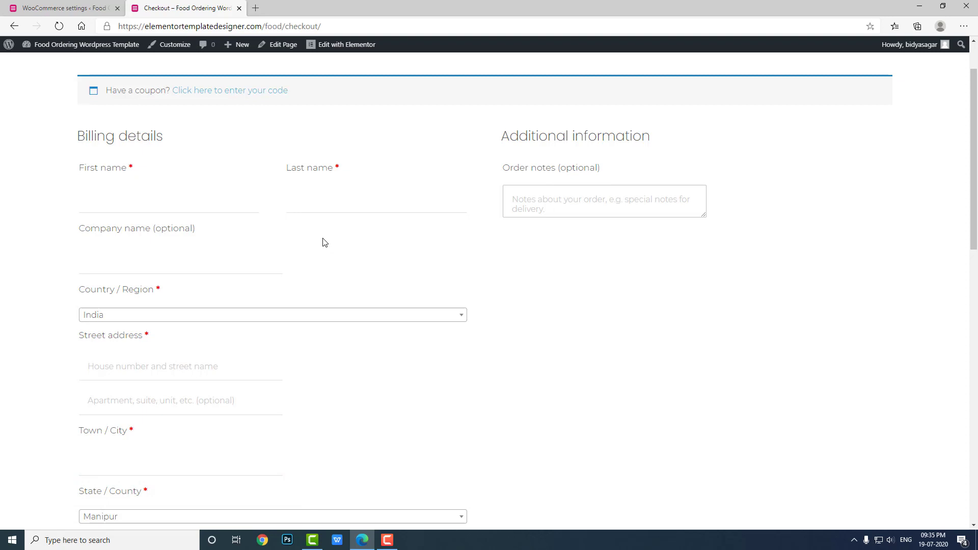
pyautogui.scroll(3)
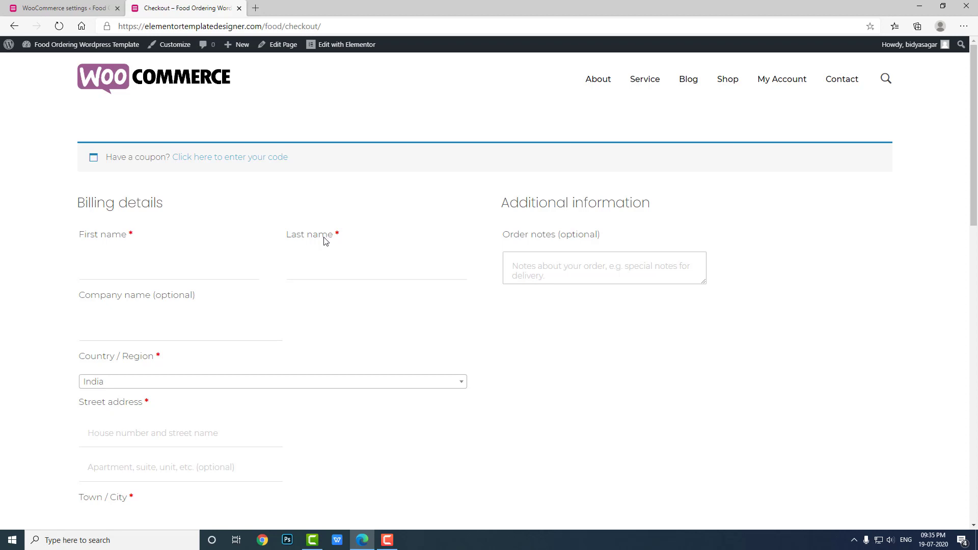
pyautogui.moveTo(330, 220)
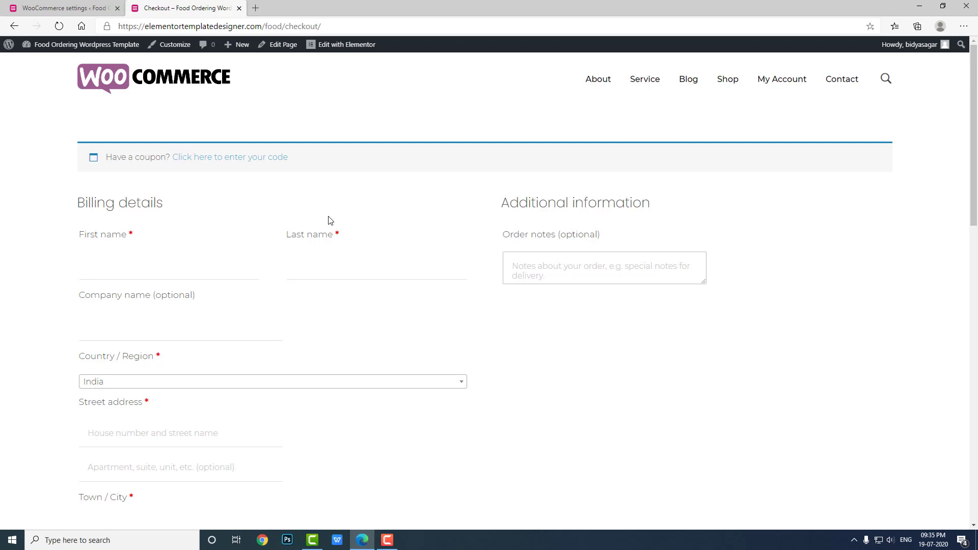
pyautogui.scroll(-3)
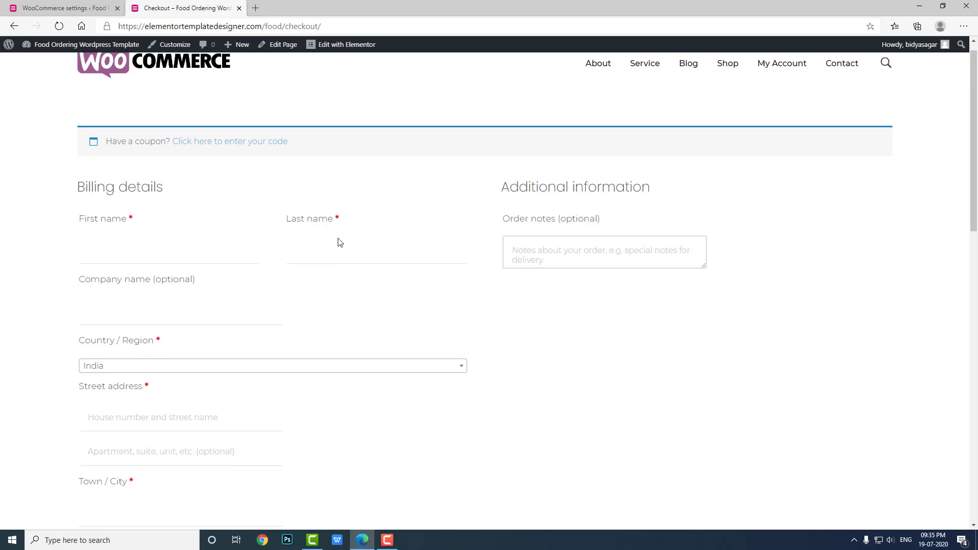
pyautogui.scroll(-3)
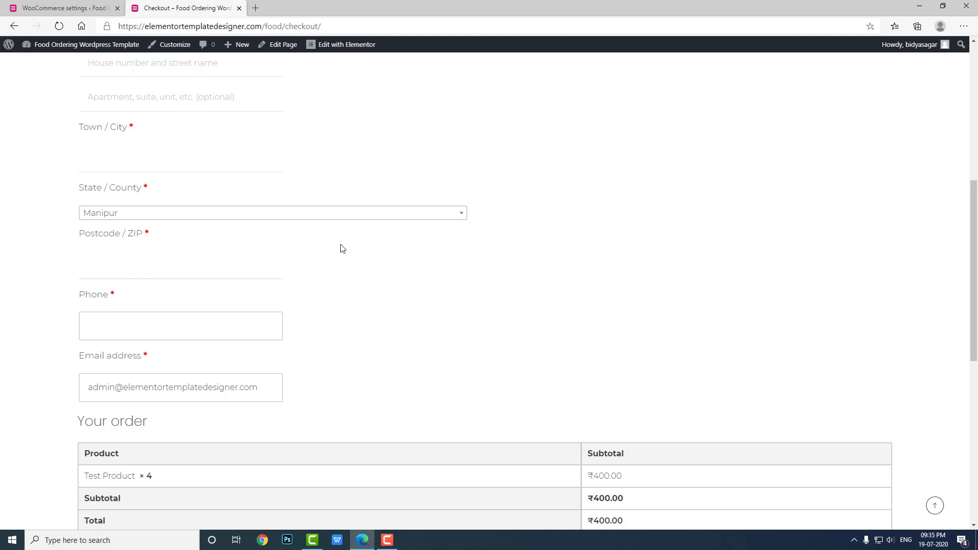
pyautogui.scroll(3)
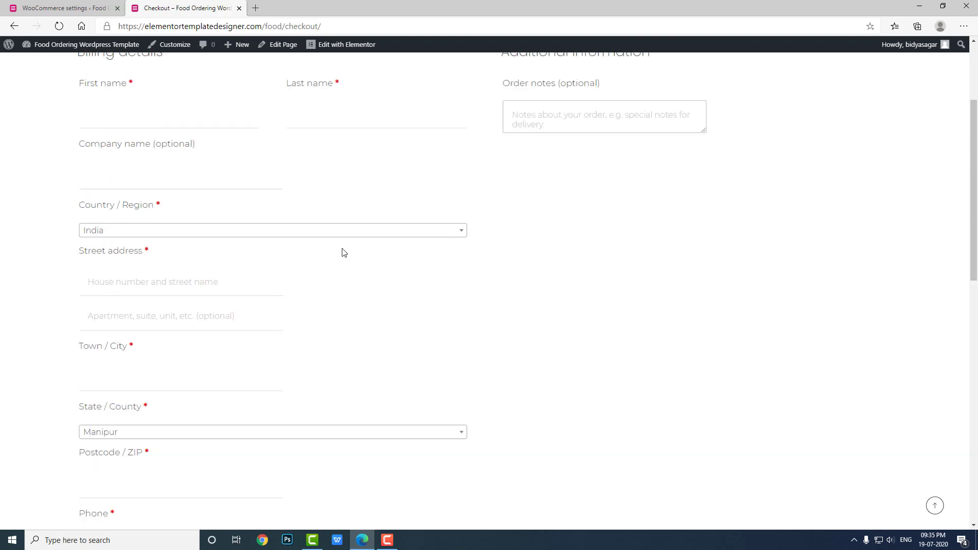
pyautogui.scroll(3)
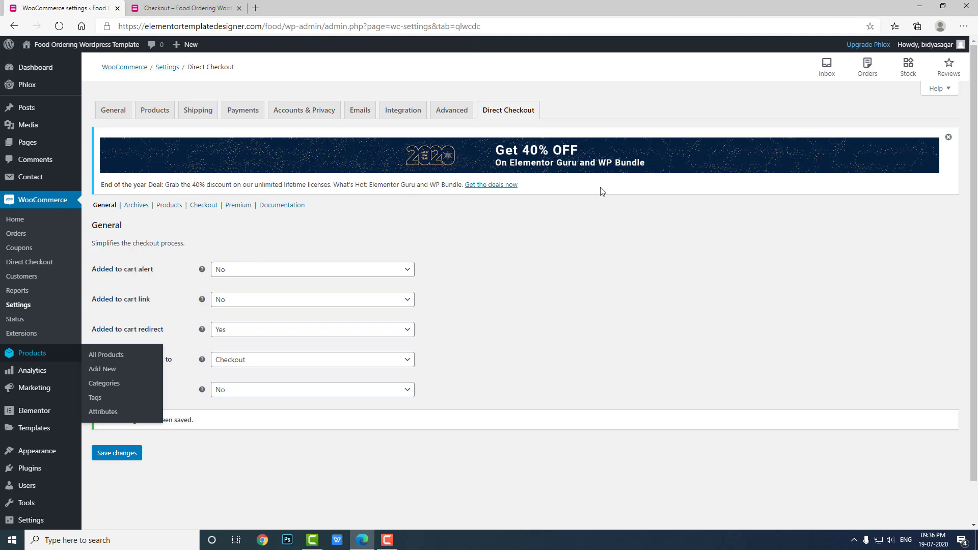
pyautogui.moveTo(352, 238)
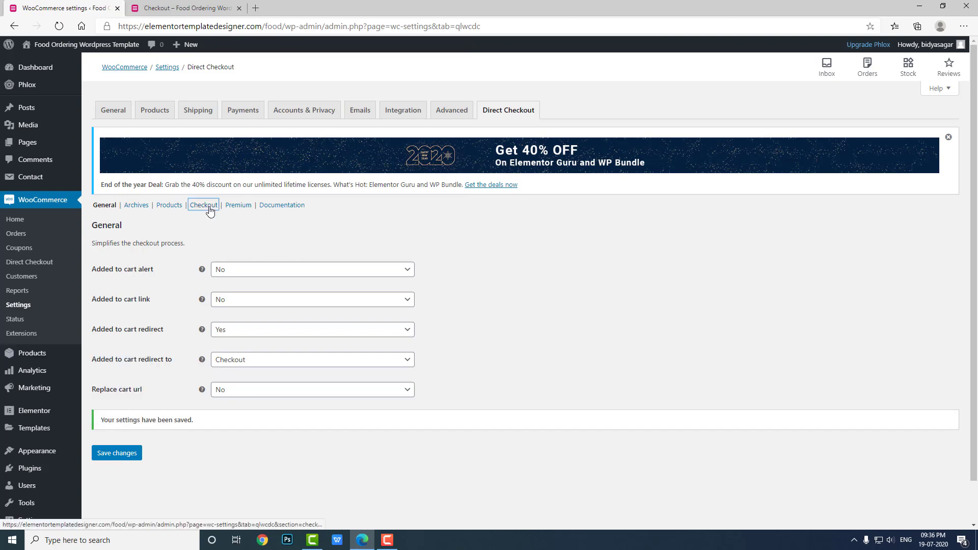
# View the Checkout section listing Address 2, Company and Phone as removed fields.
pyautogui.click(202, 205)
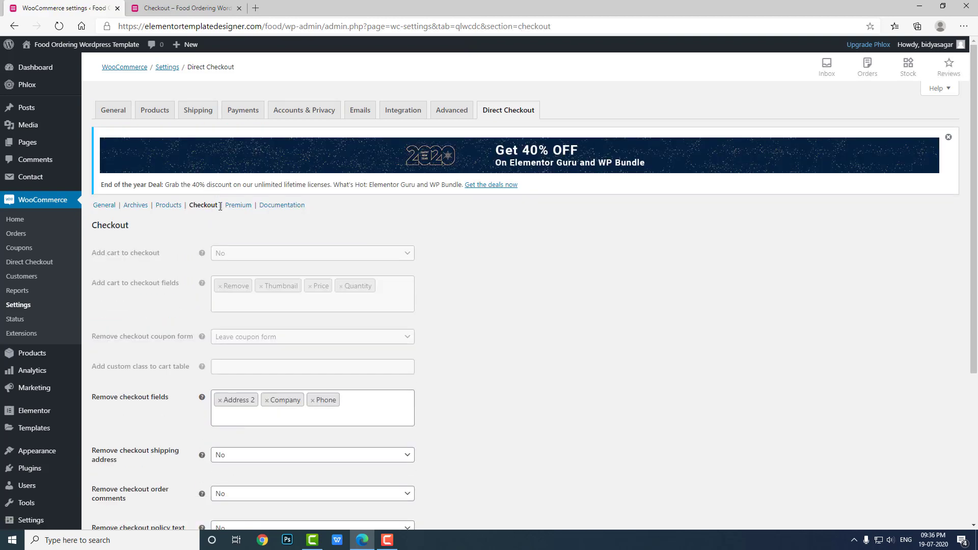
pyautogui.scroll(-3)
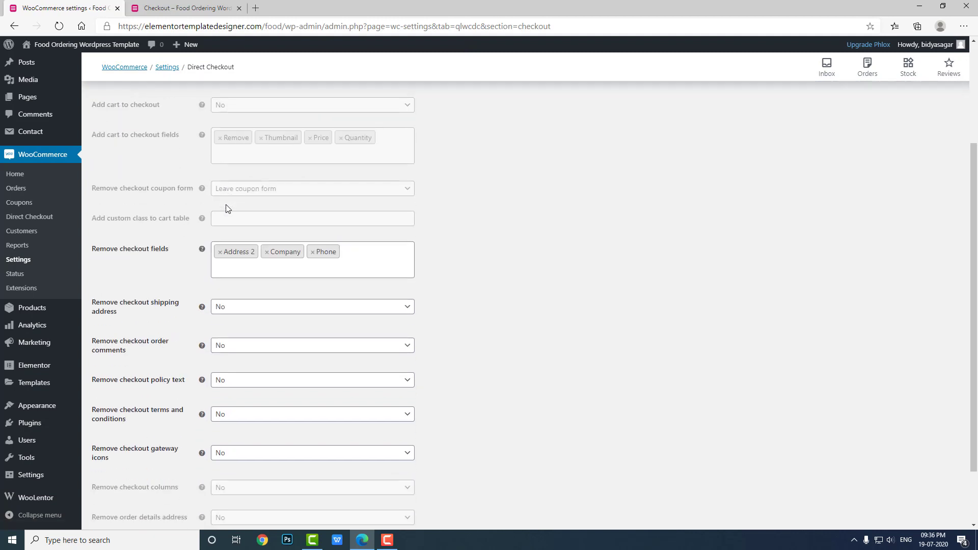
pyautogui.scroll(-3)
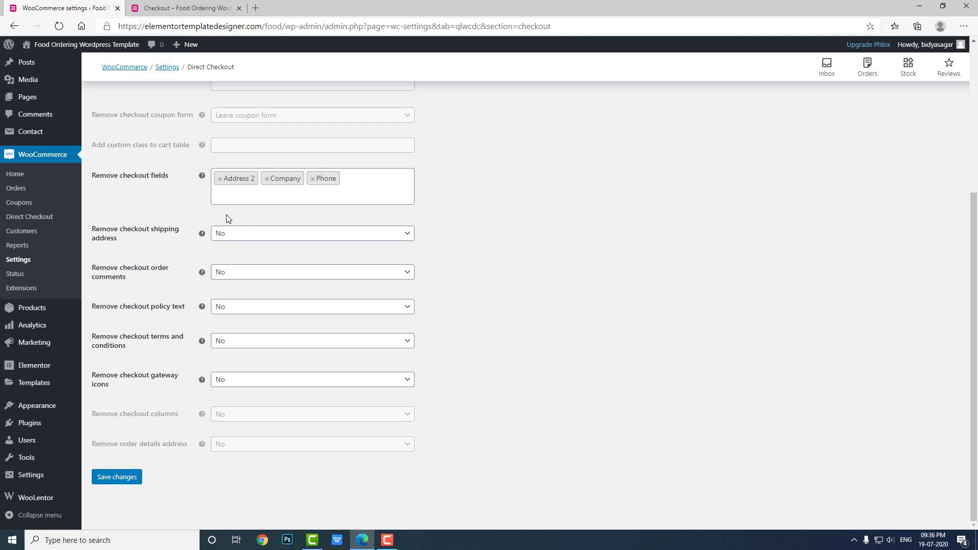
pyautogui.moveTo(253, 233)
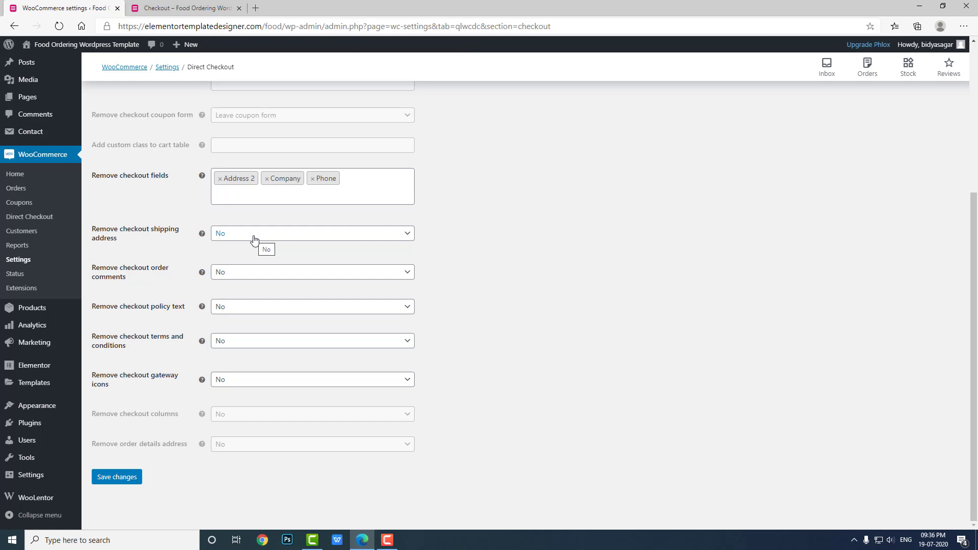
pyautogui.moveTo(242, 277)
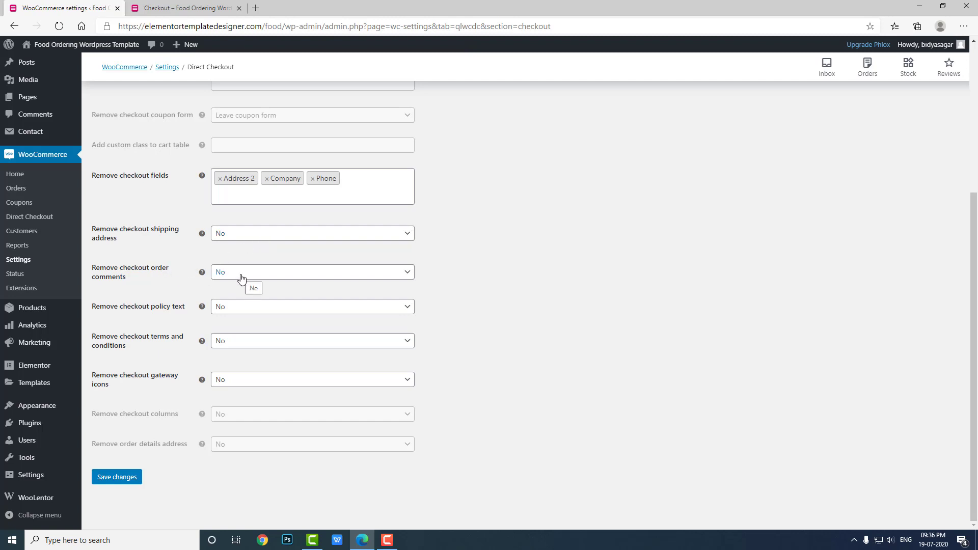
pyautogui.moveTo(243, 310)
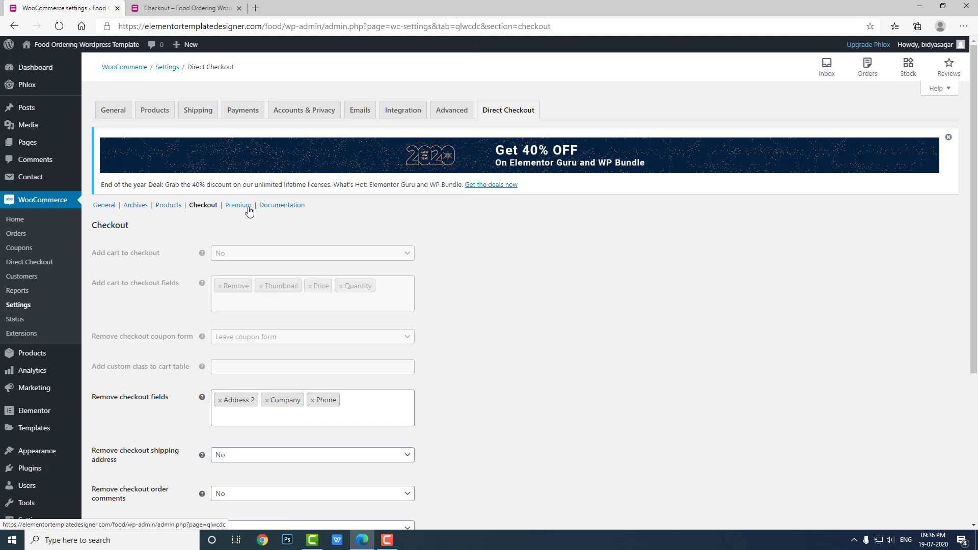
# In the Products section, set Replace Add to cart text to Yes with 'Purchase' as content.
pyautogui.click(168, 205)
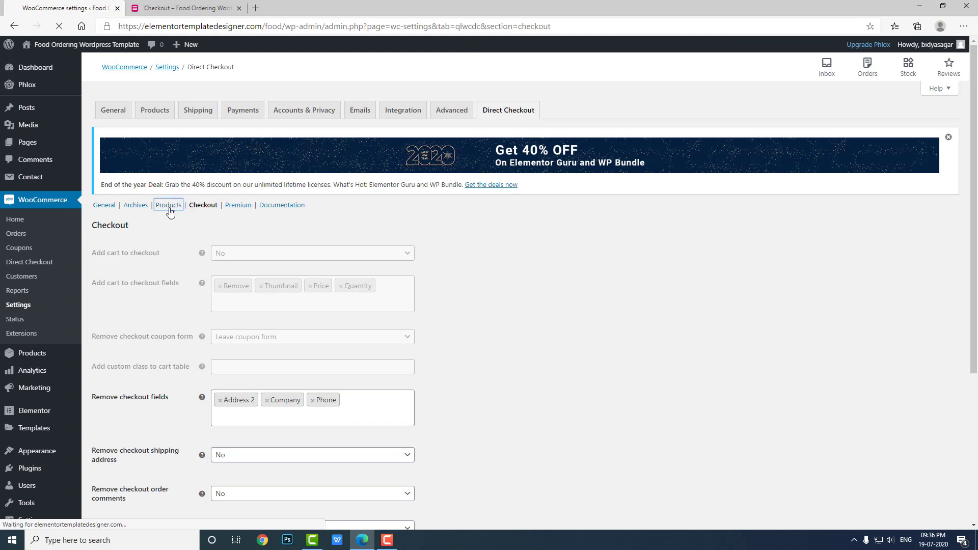
pyautogui.click(168, 205)
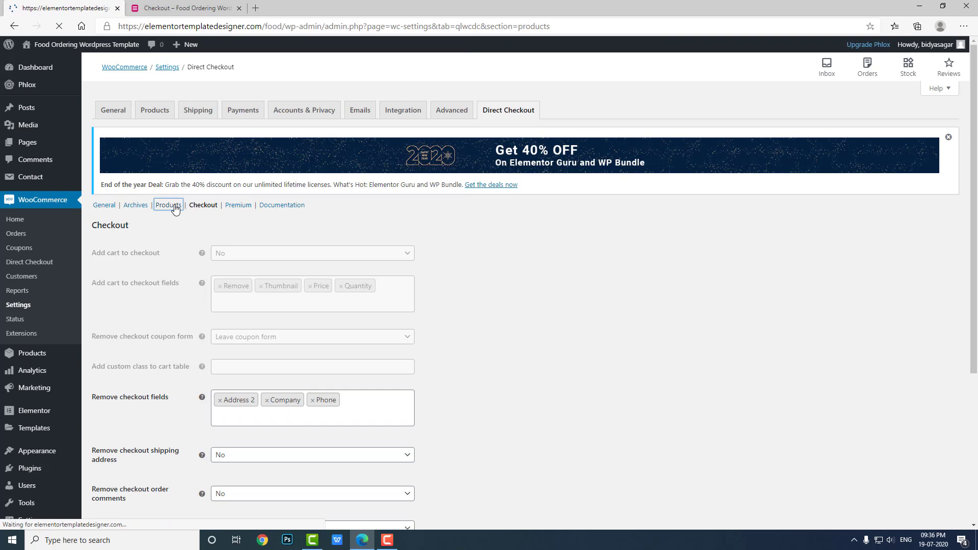
pyautogui.click(168, 204)
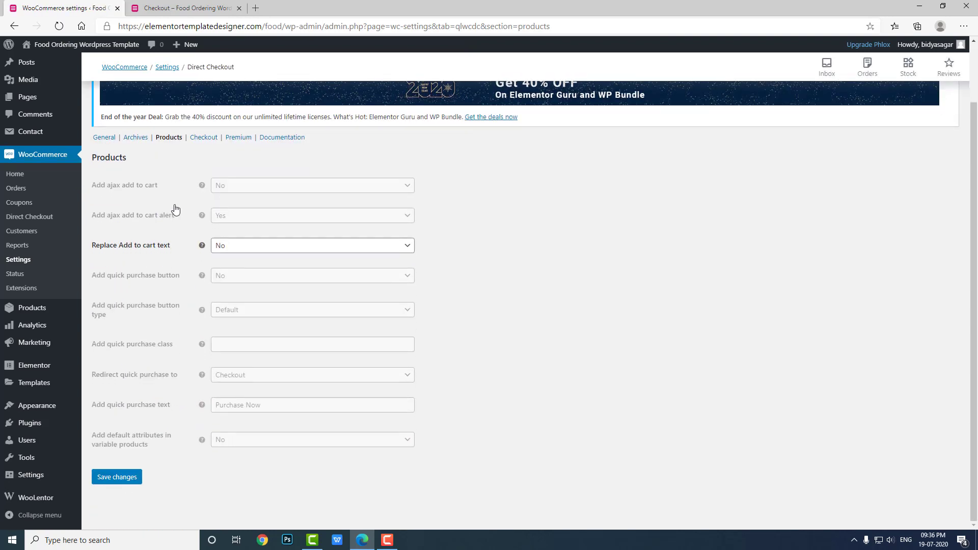
pyautogui.click(312, 245)
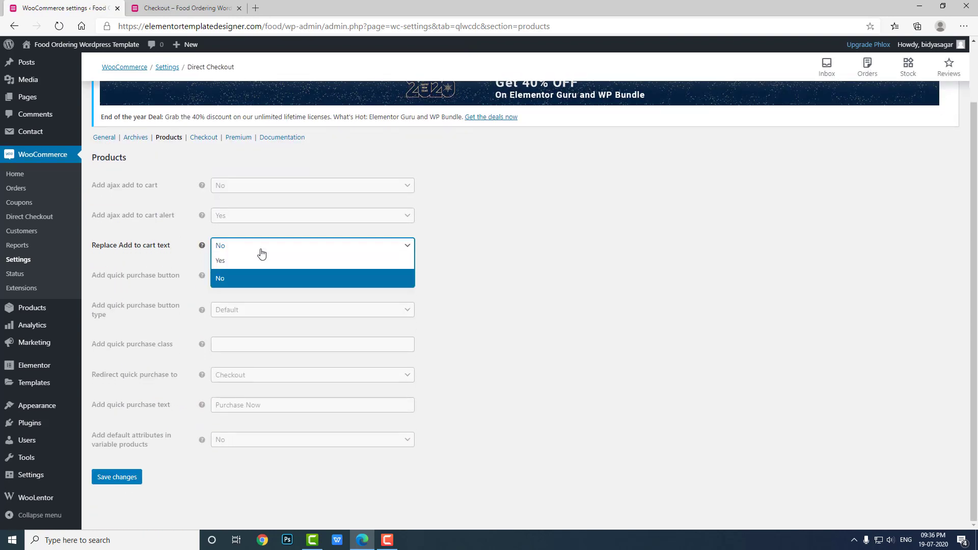
pyautogui.click(220, 277)
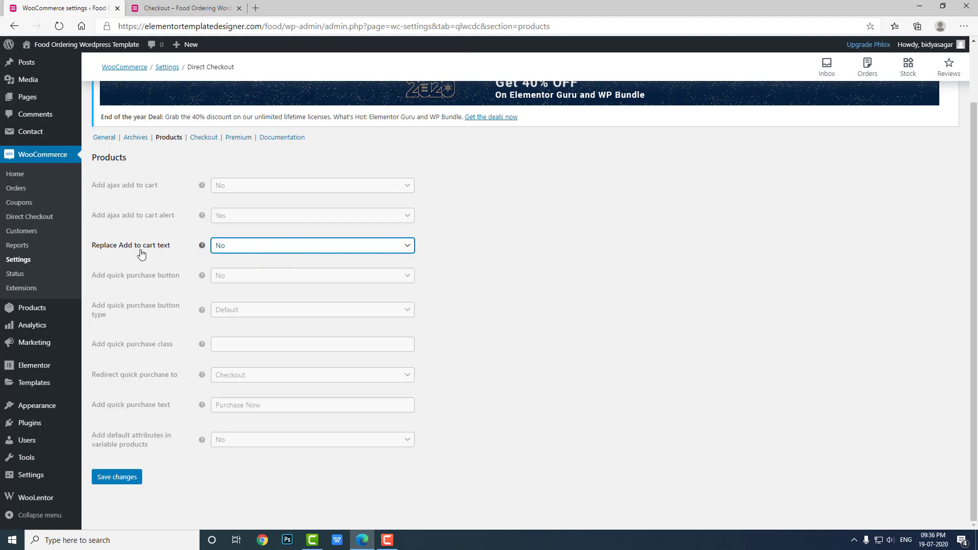
pyautogui.click(312, 245)
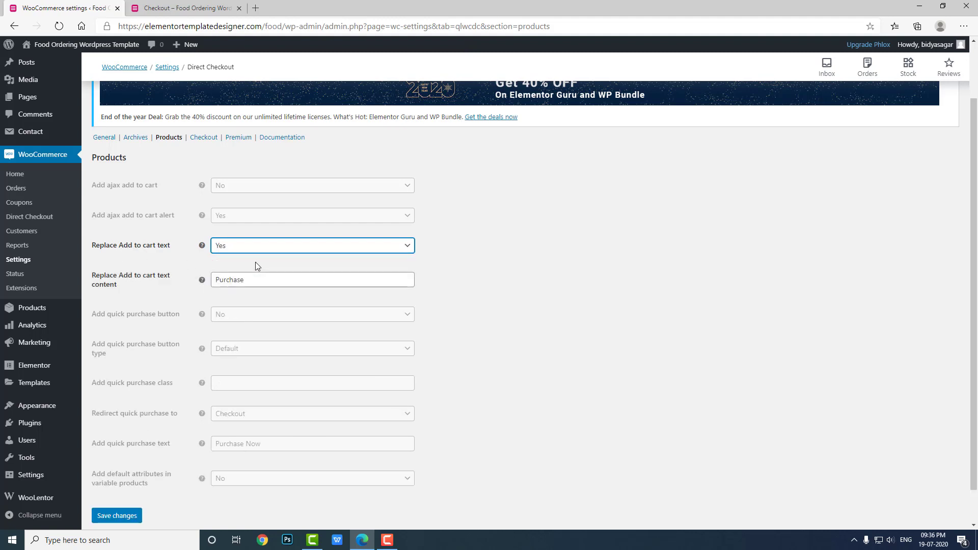
pyautogui.moveTo(122, 260)
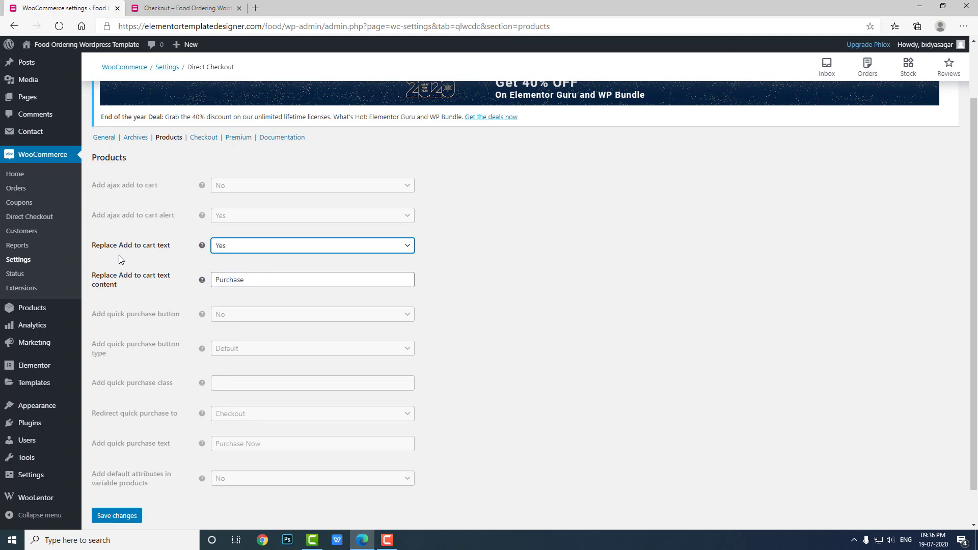
pyautogui.moveTo(123, 259)
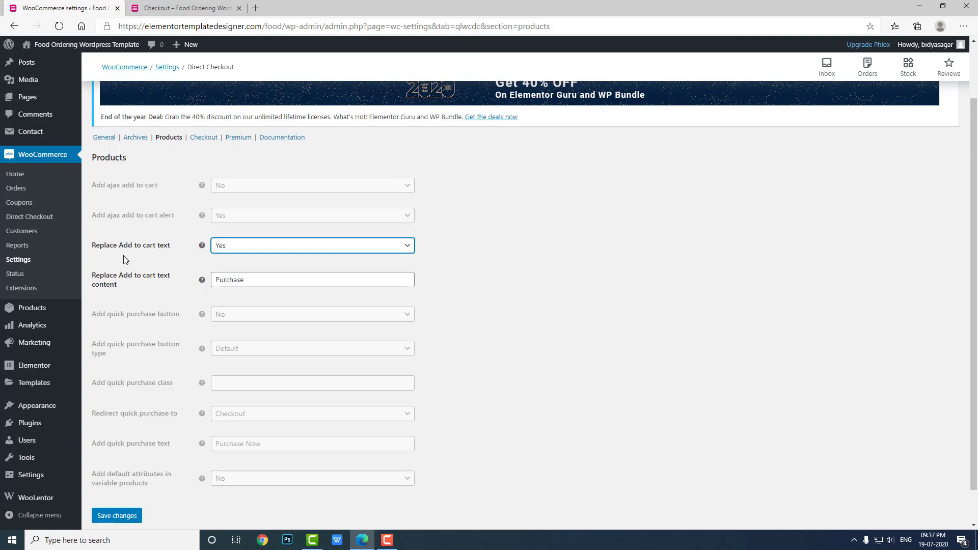
pyautogui.moveTo(98, 246)
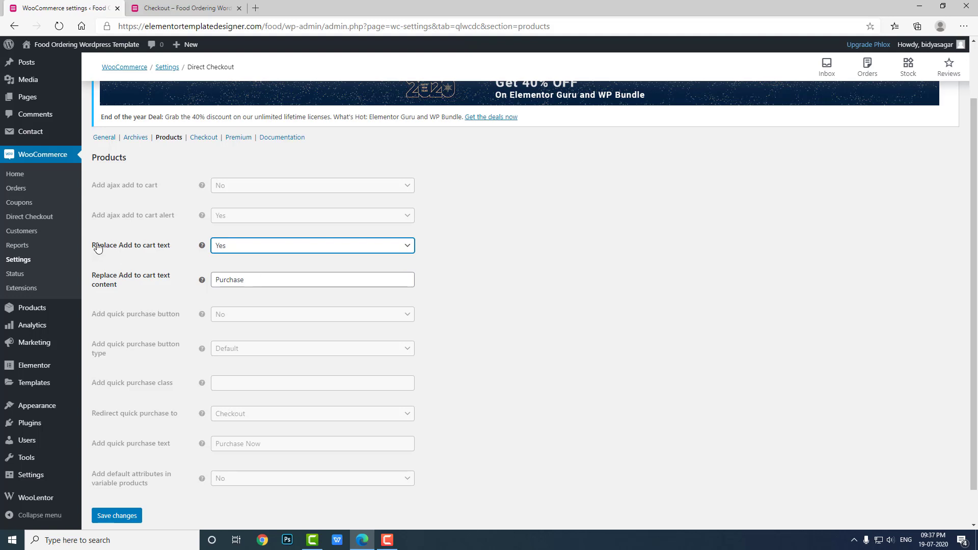
pyautogui.moveTo(201, 244)
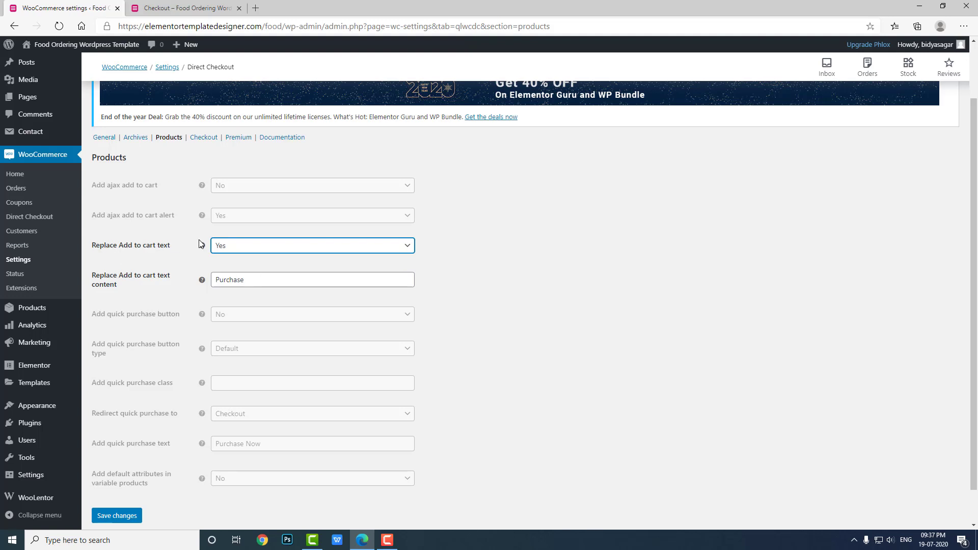
pyautogui.moveTo(202, 244)
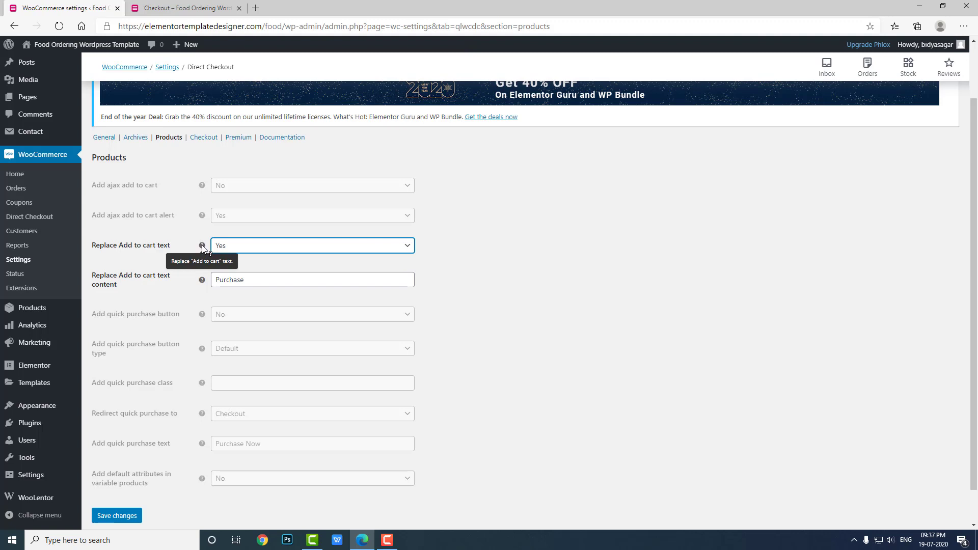
pyautogui.moveTo(203, 250)
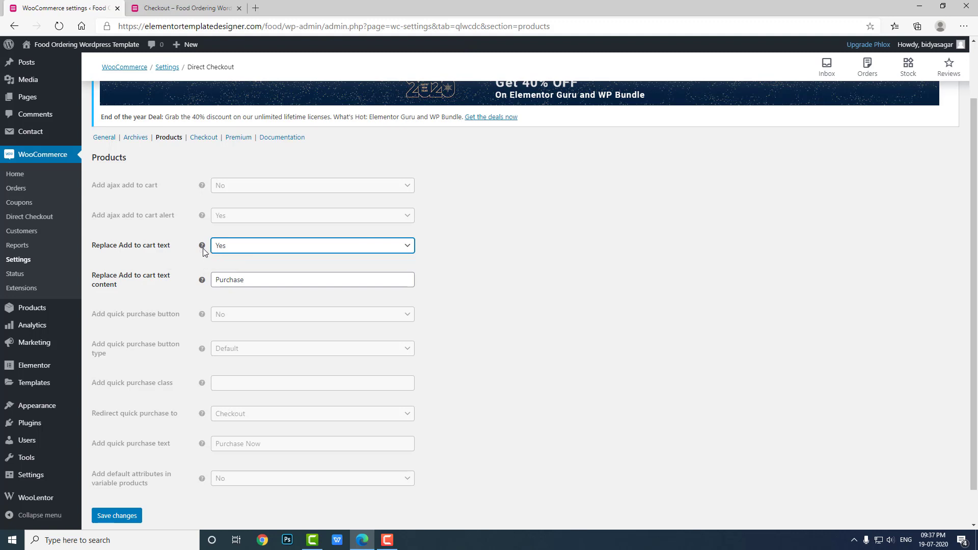
pyautogui.moveTo(214, 264)
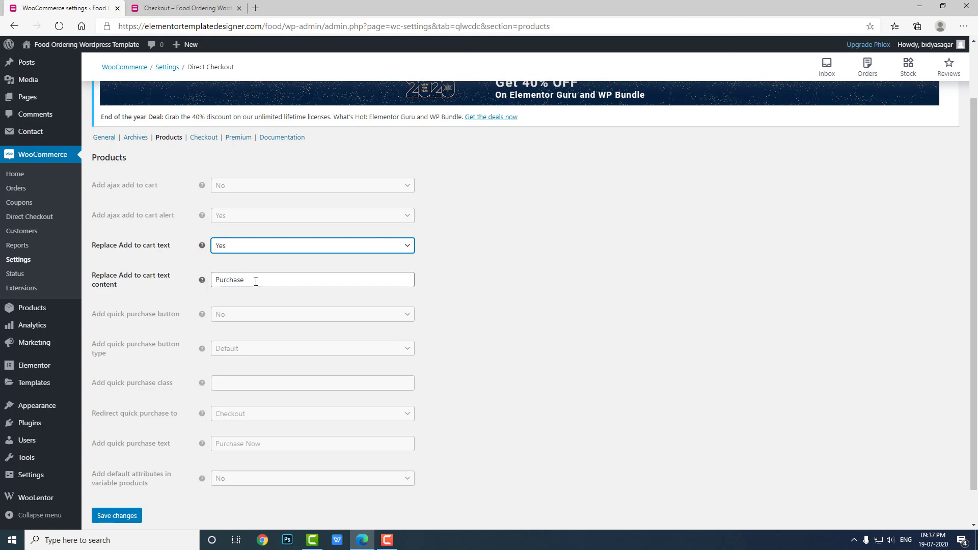
pyautogui.scroll(-3)
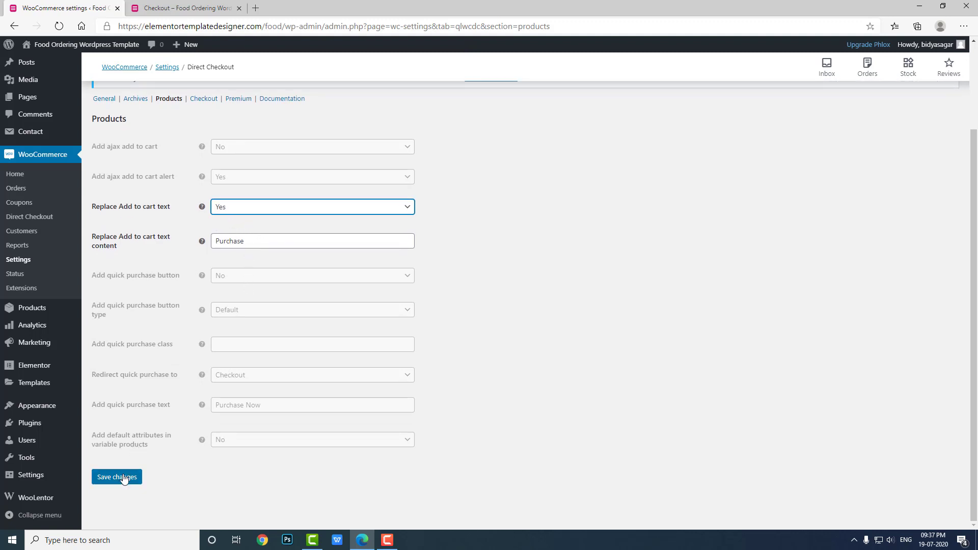
# Save the Products settings and check Test Product on the storefront now shows a Purchase button.
pyautogui.click(117, 480)
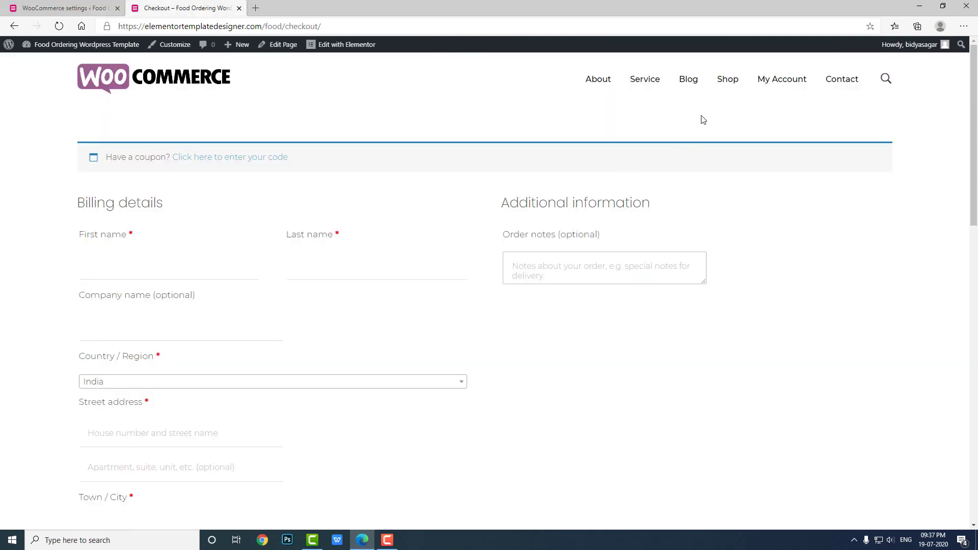
pyautogui.click(725, 79)
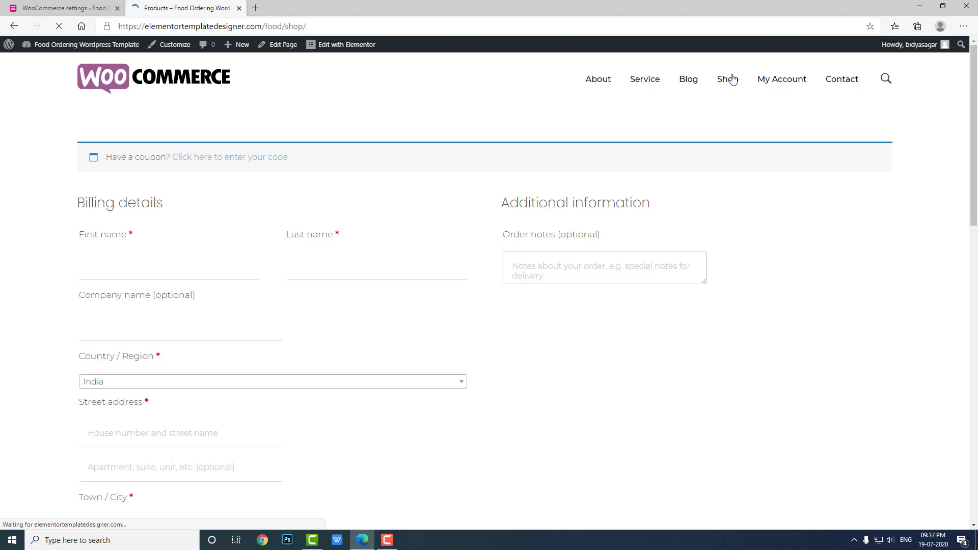
pyautogui.click(724, 80)
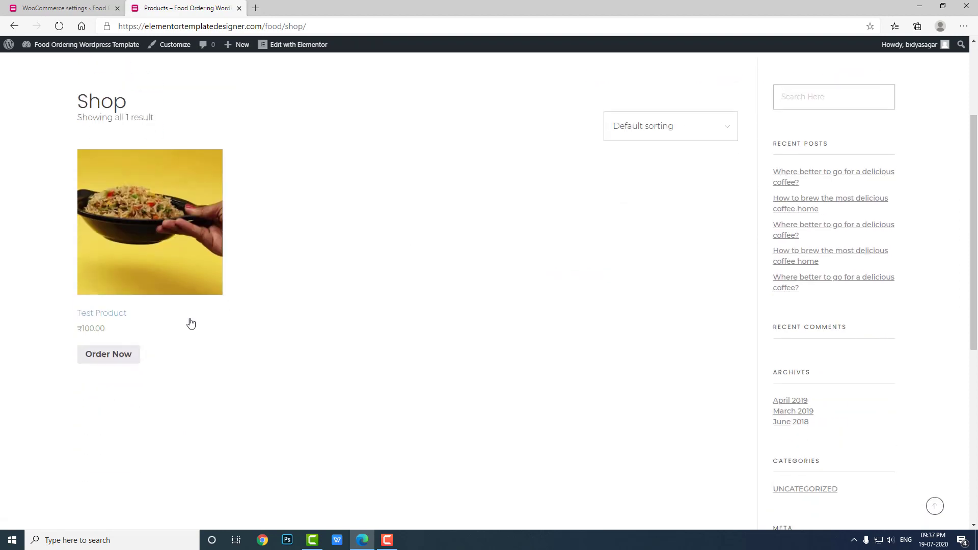
pyautogui.click(102, 313)
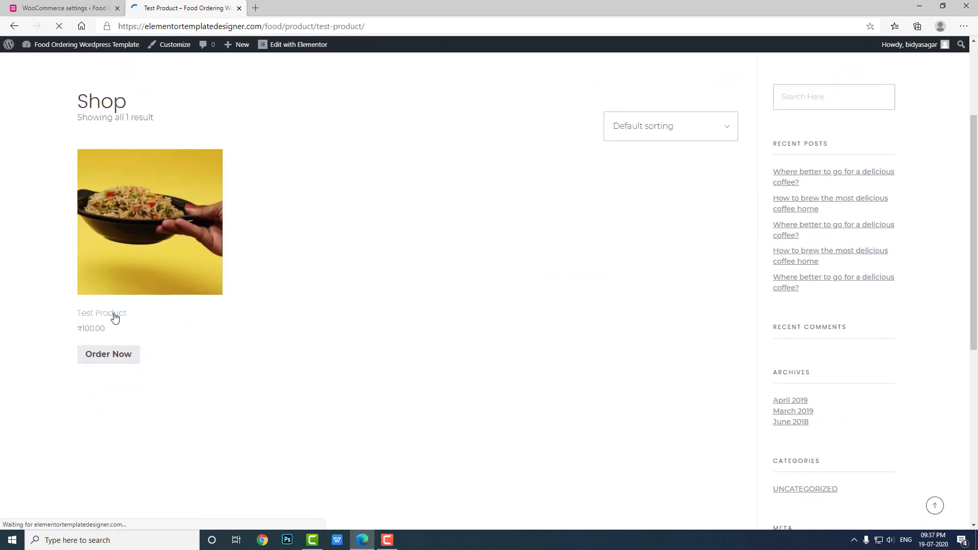
pyautogui.click(102, 313)
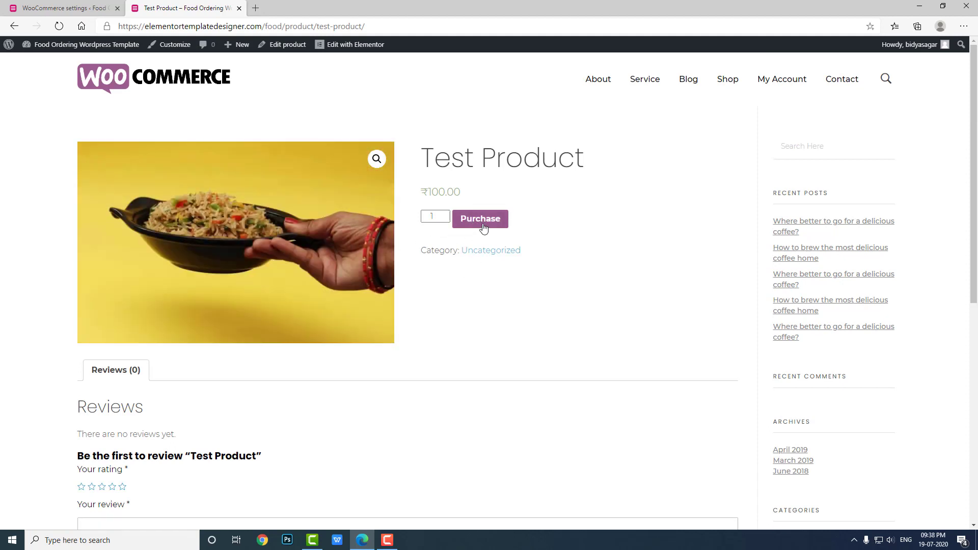
pyautogui.click(59, 8)
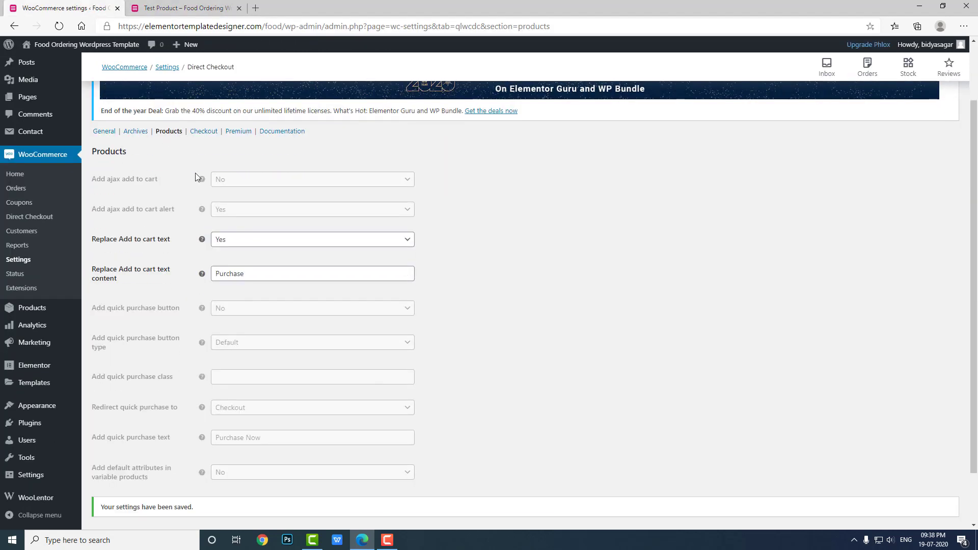
# Go to the Archives settings section and return the storefront tab to the Shop listing.
pyautogui.scroll(-3)
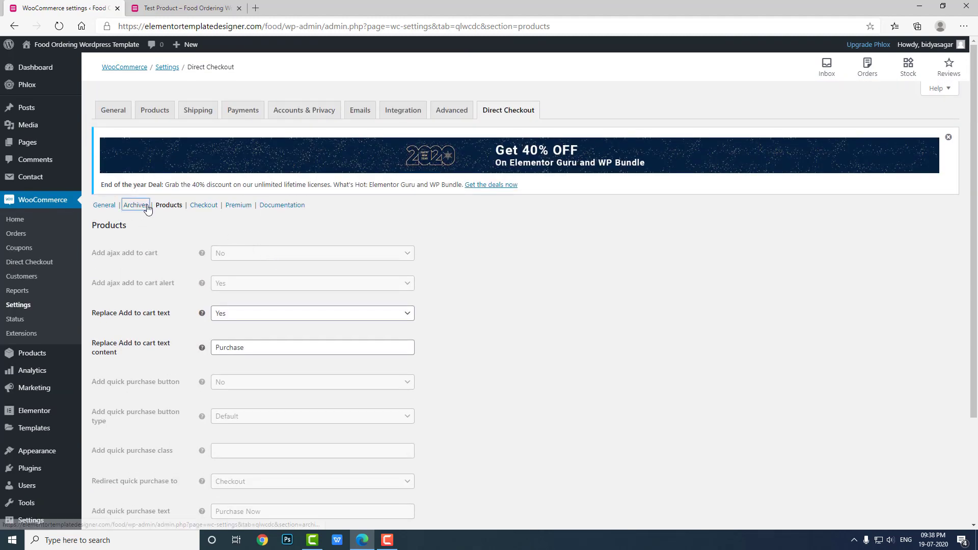
pyautogui.click(136, 204)
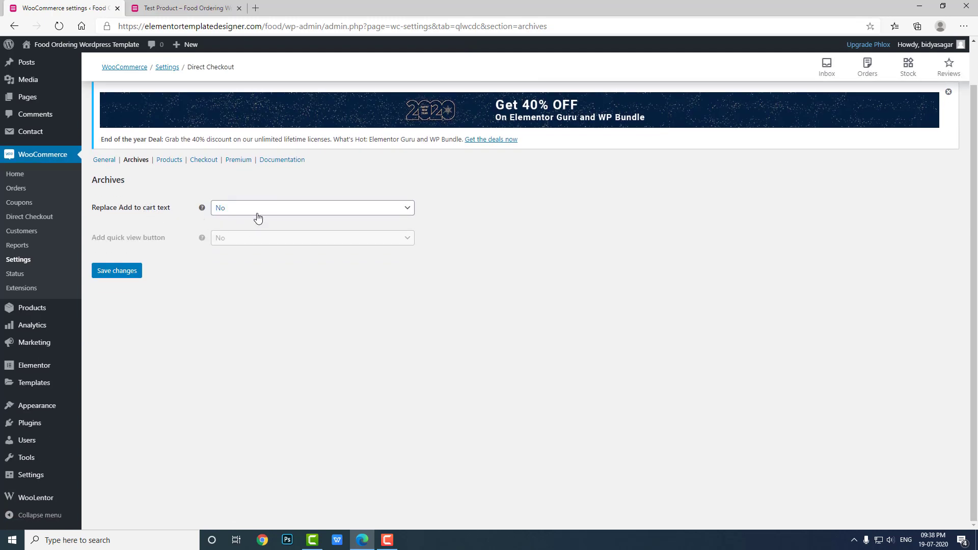
pyautogui.click(183, 7)
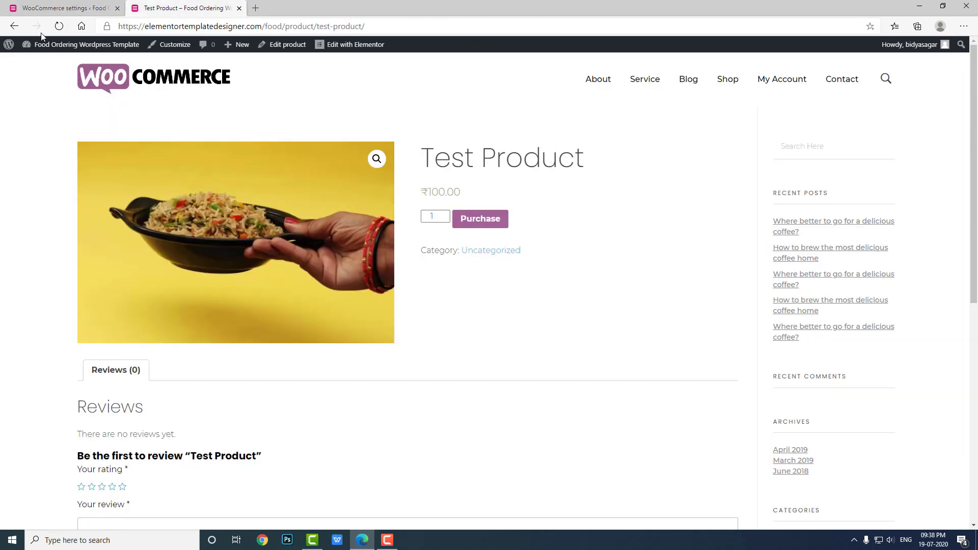
pyautogui.click(14, 26)
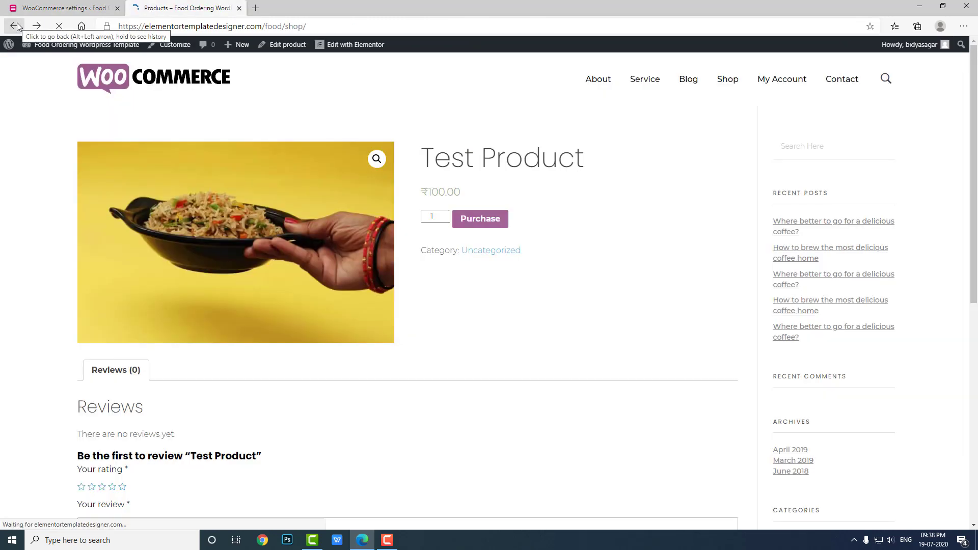
pyautogui.click(15, 27)
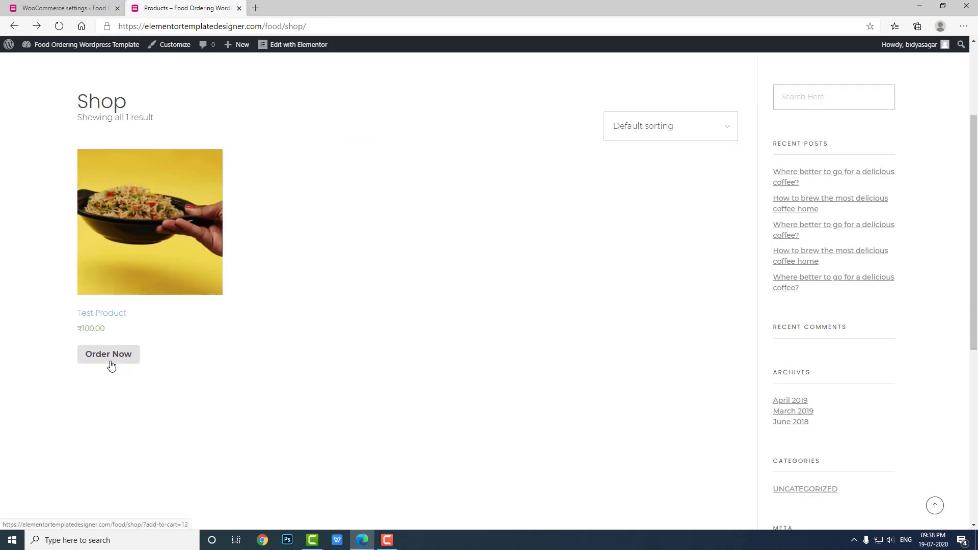
# Set archive Replace Add to cart text to Yes, save, and check the shop page.
pyautogui.click(59, 7)
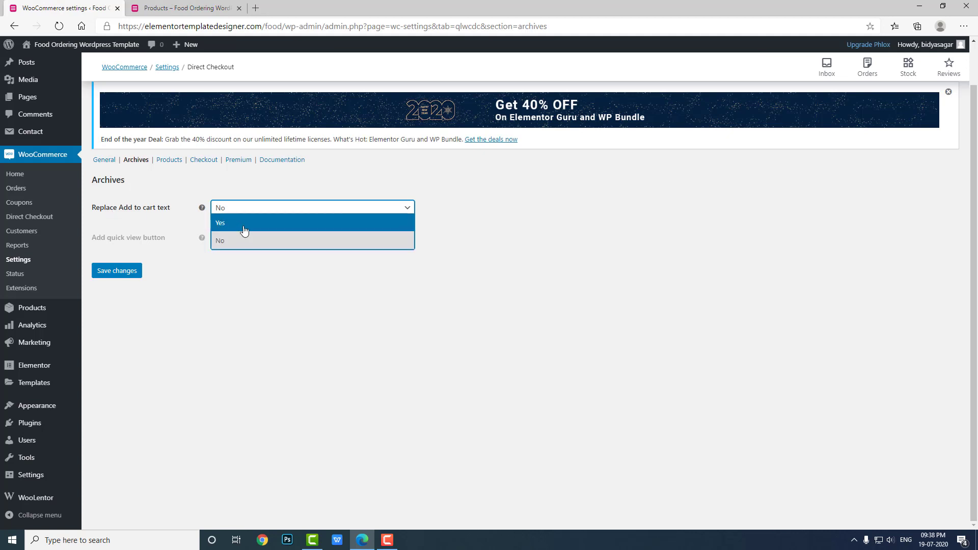
pyautogui.click(220, 223)
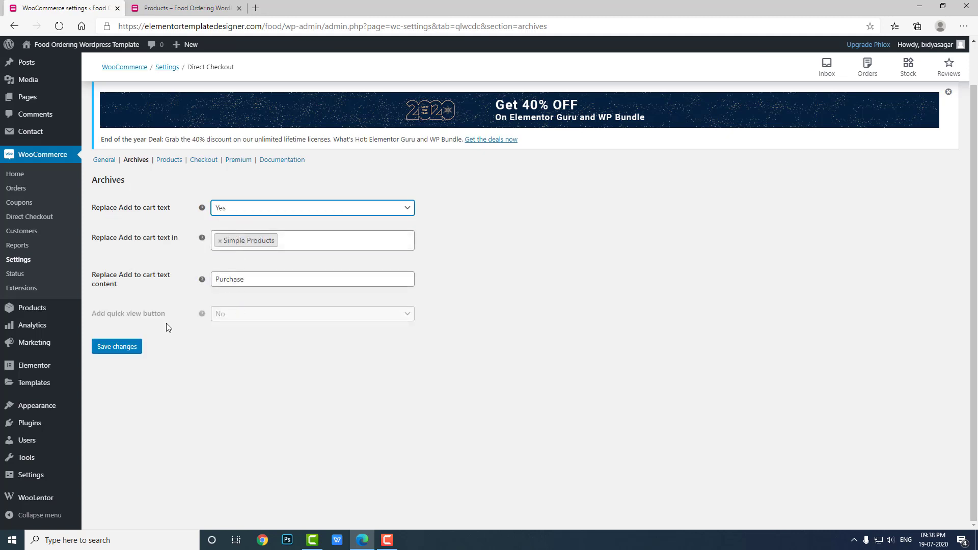
pyautogui.click(116, 347)
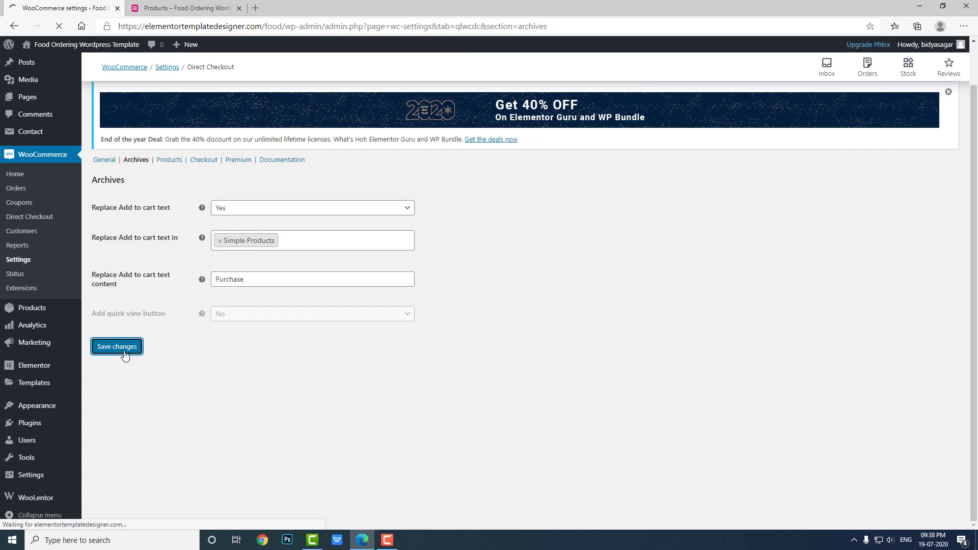
pyautogui.click(185, 7)
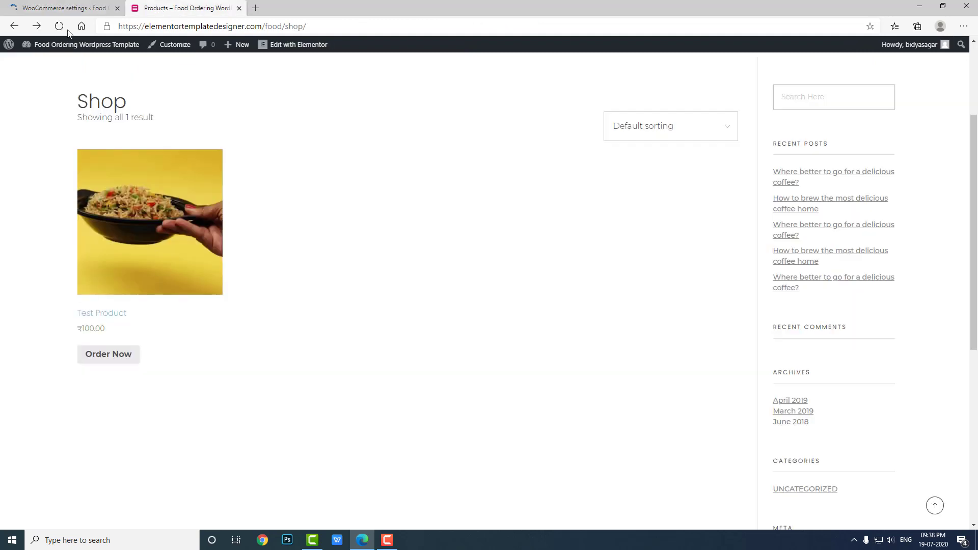
# Reload the shop page, then head to the installed Plugins list in admin.
pyautogui.click(59, 27)
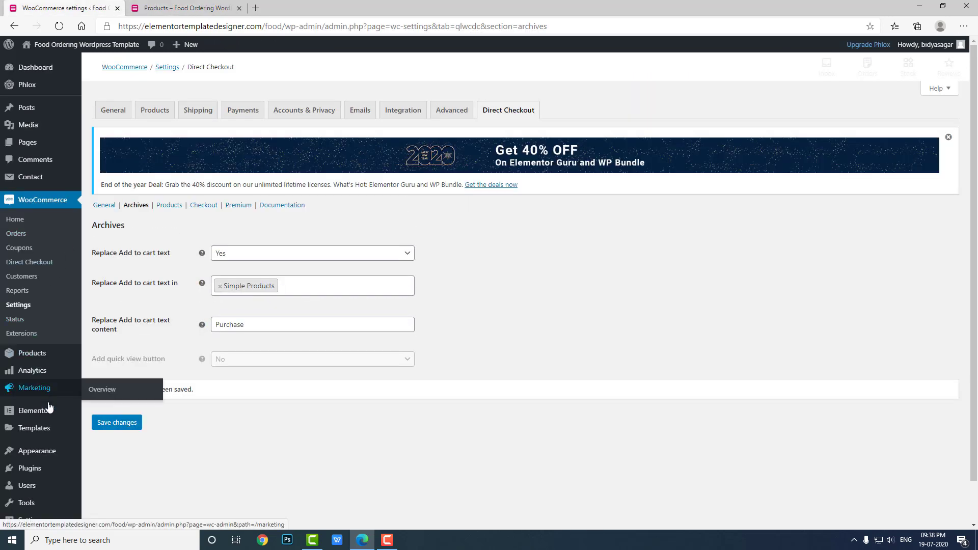
pyautogui.click(28, 467)
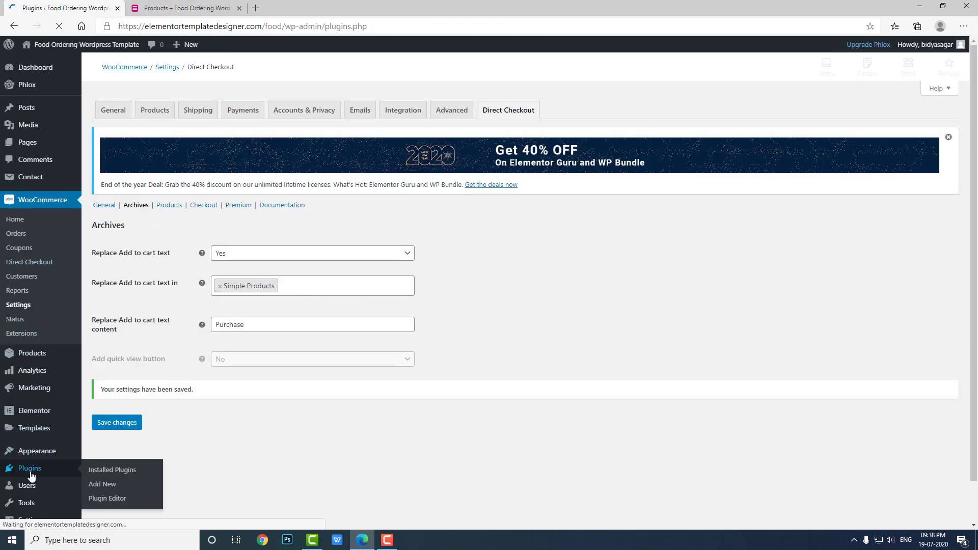
# Show the Installed Plugins list containing Direct Checkout for WooCommerce.
pyautogui.click(112, 470)
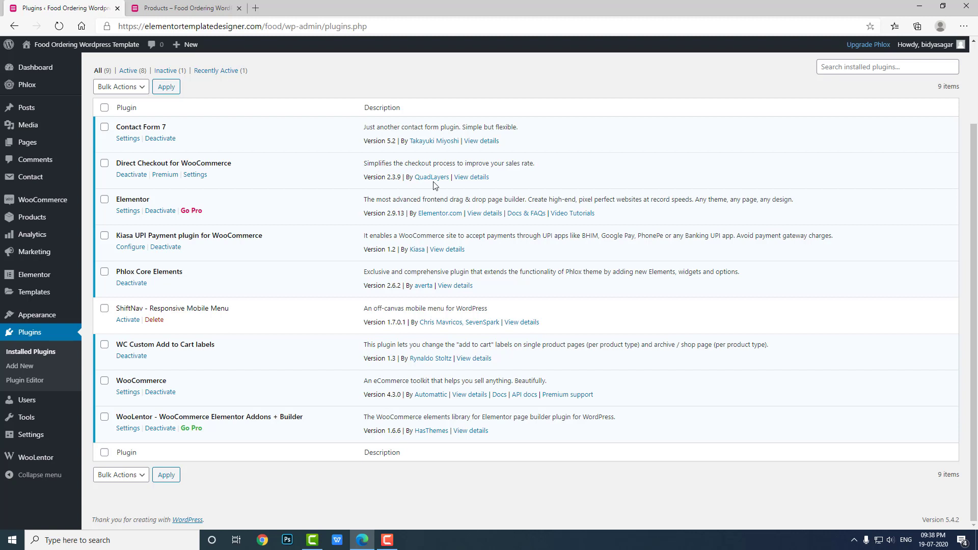
pyautogui.moveTo(207, 139)
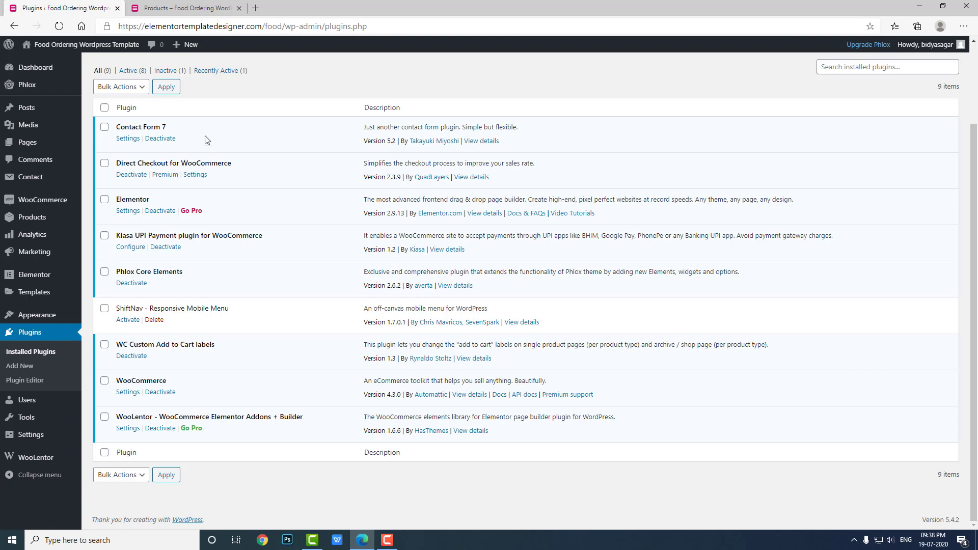